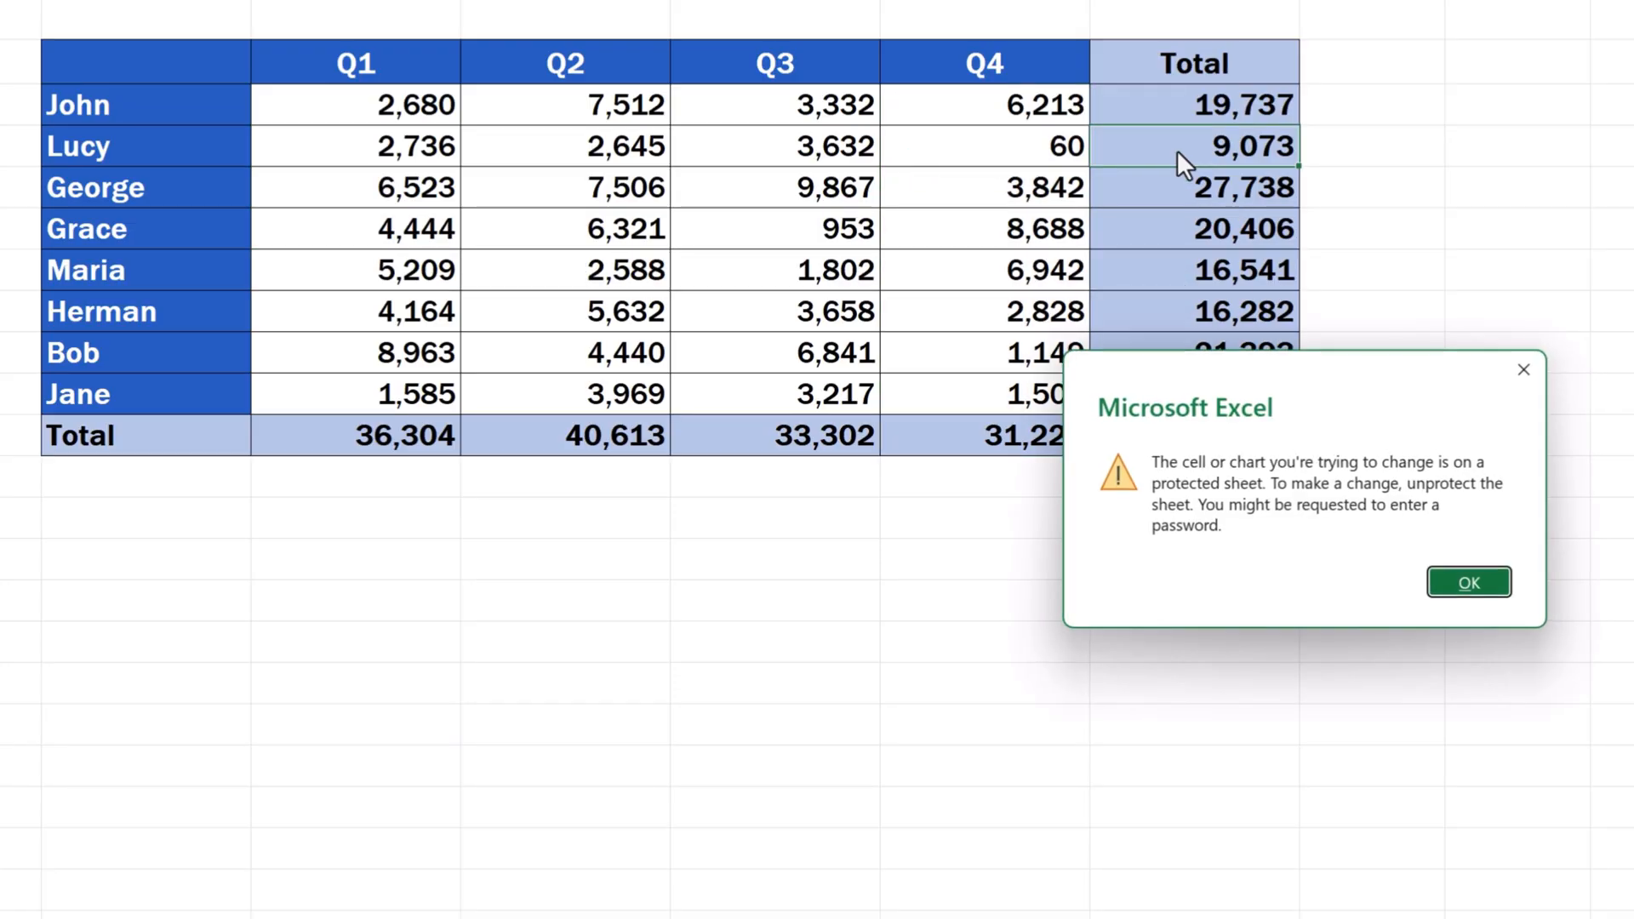
Step: Dismiss the protected-sheet warning and enter 4444 as Grace's Q1 sales
left_click(1467, 583)
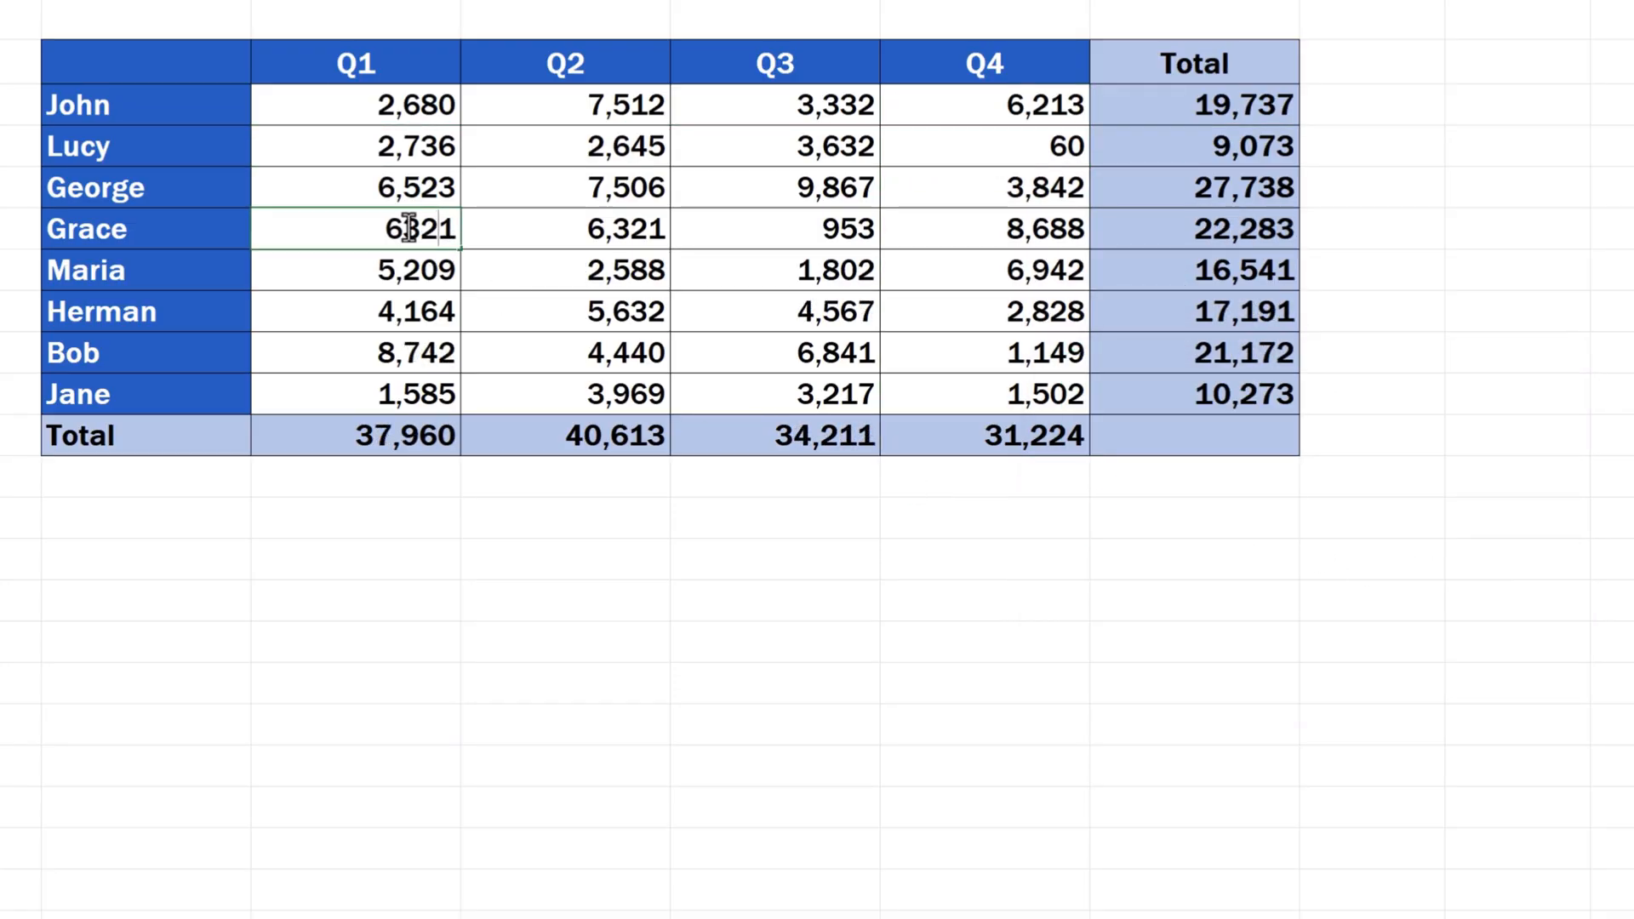
type("4444")
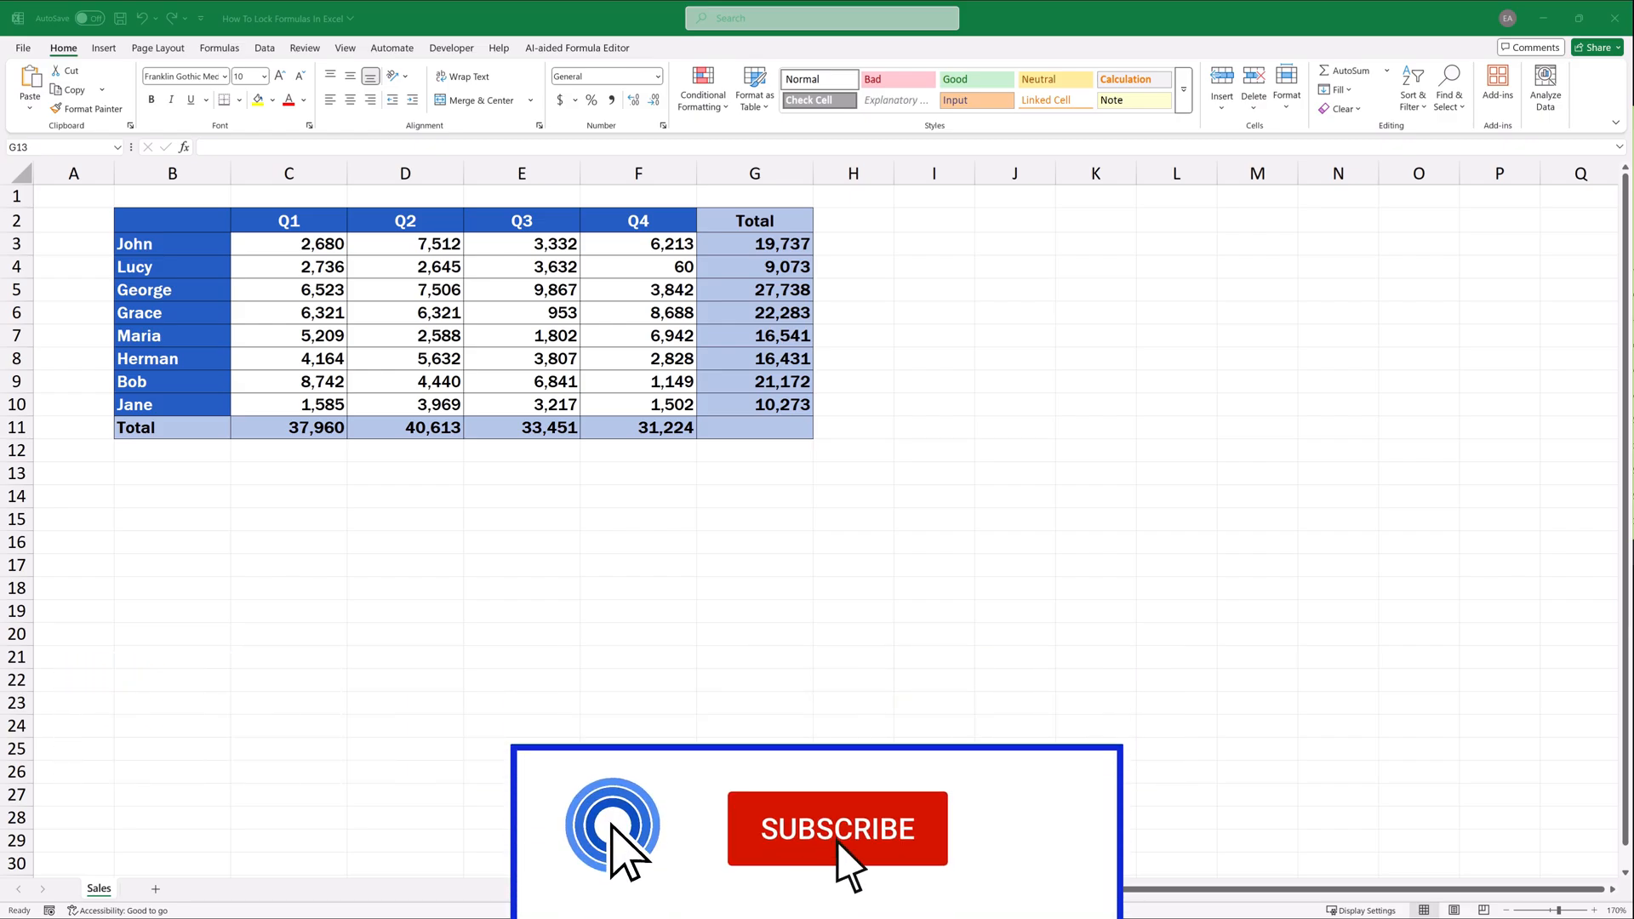
Step: Set Herman's Q3 sales in E8 to 4567 so his total becomes 17,191
left_click(836, 829)
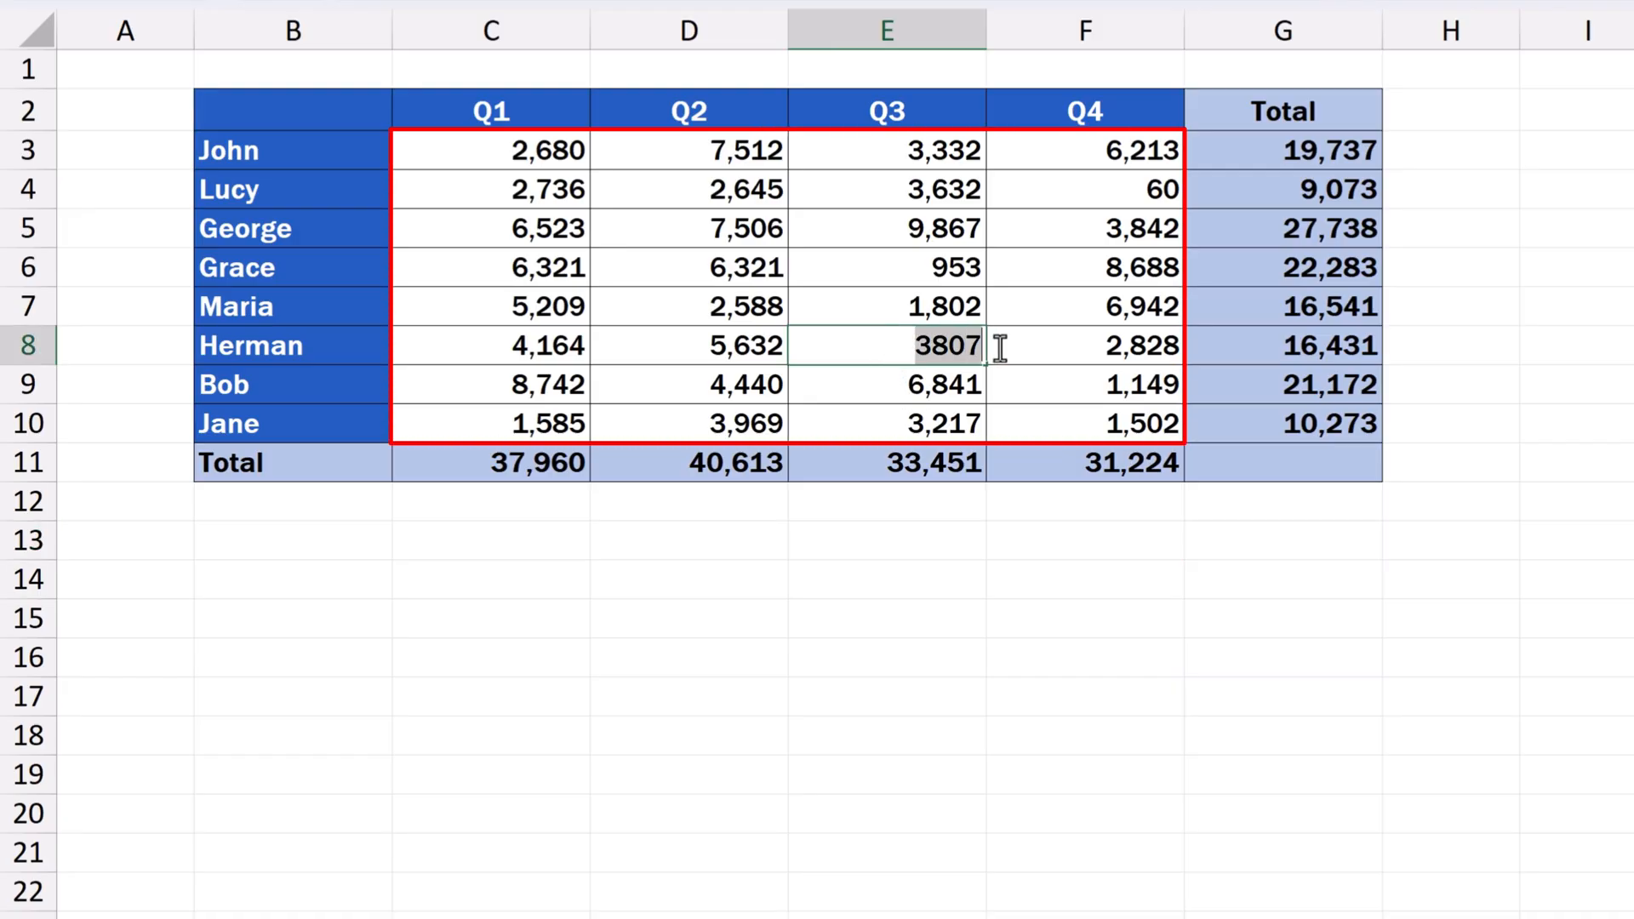
type("456")
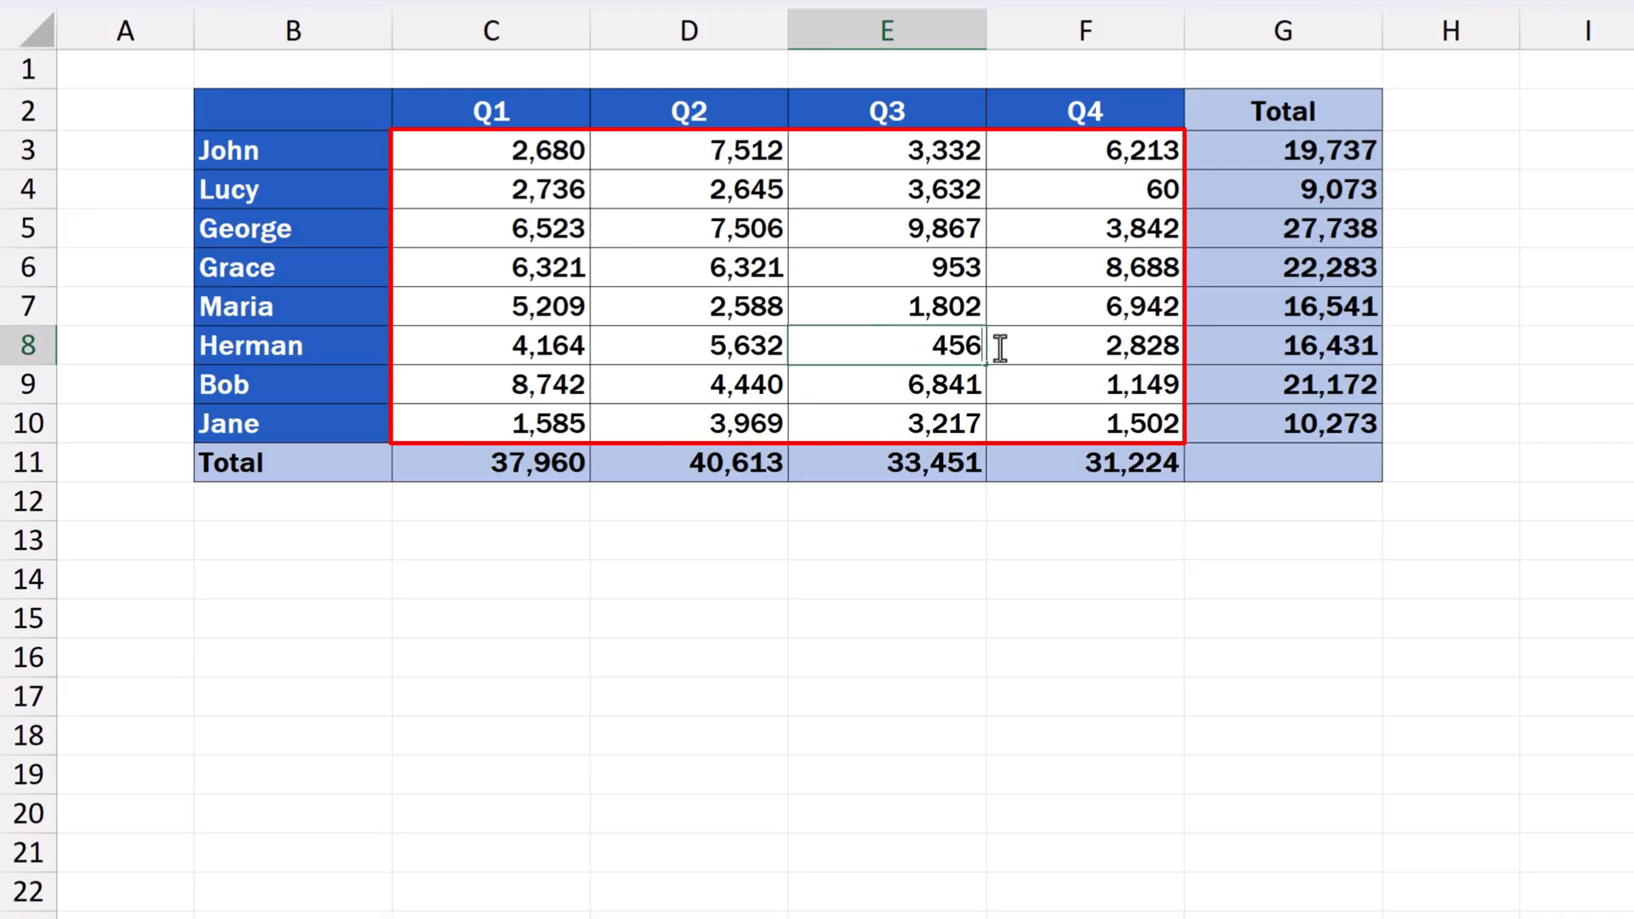
type("4567")
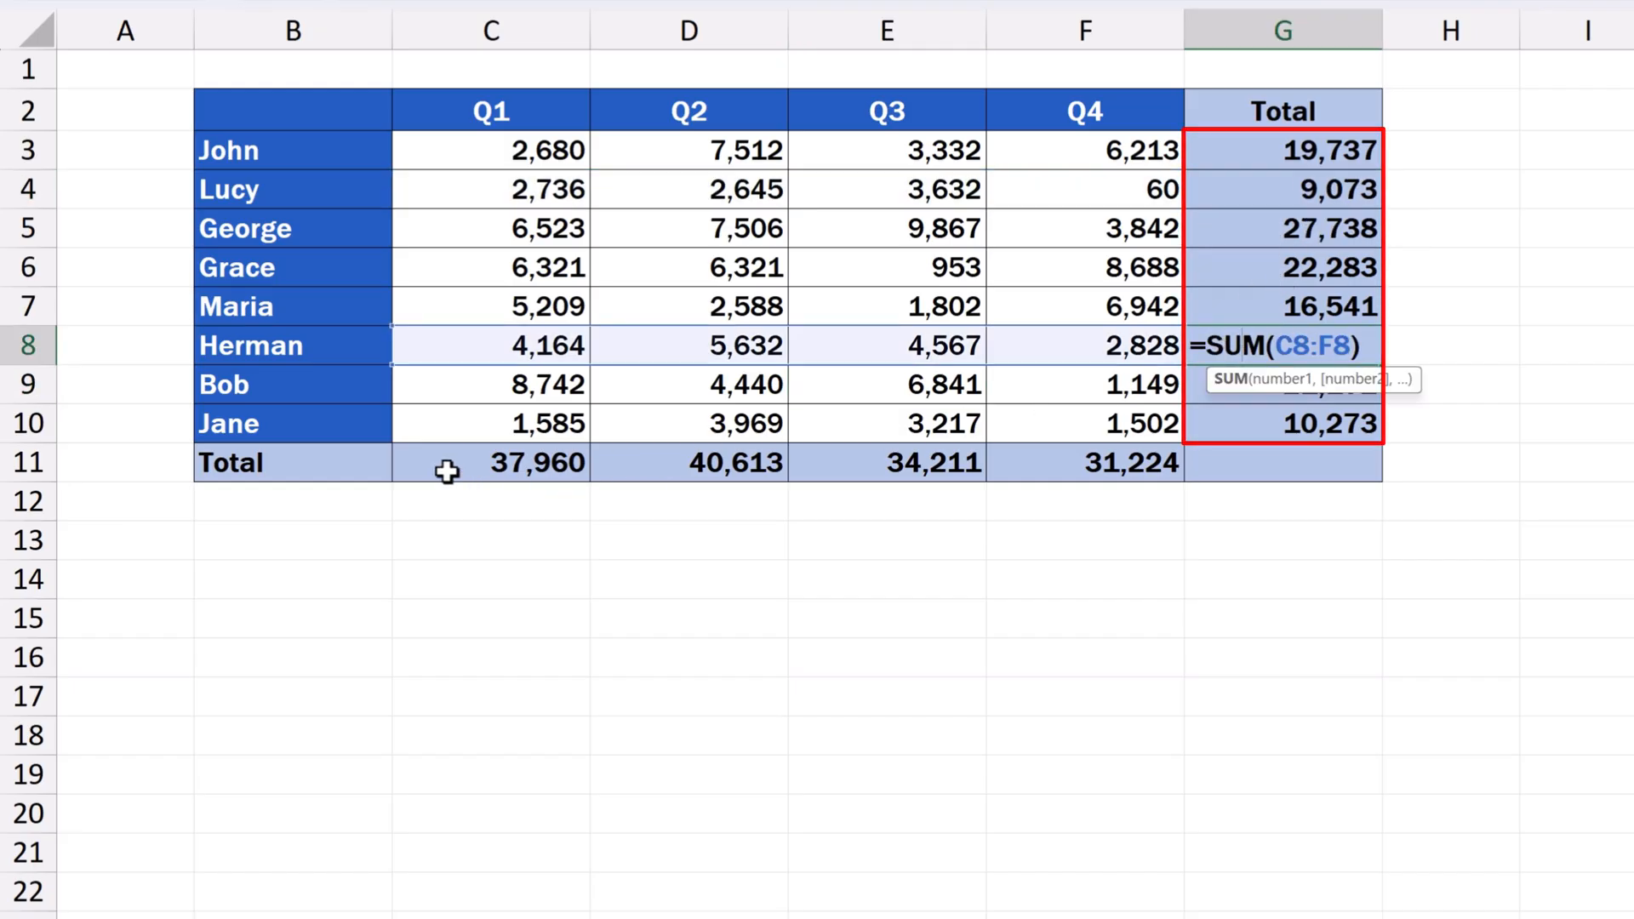
key("Enter")
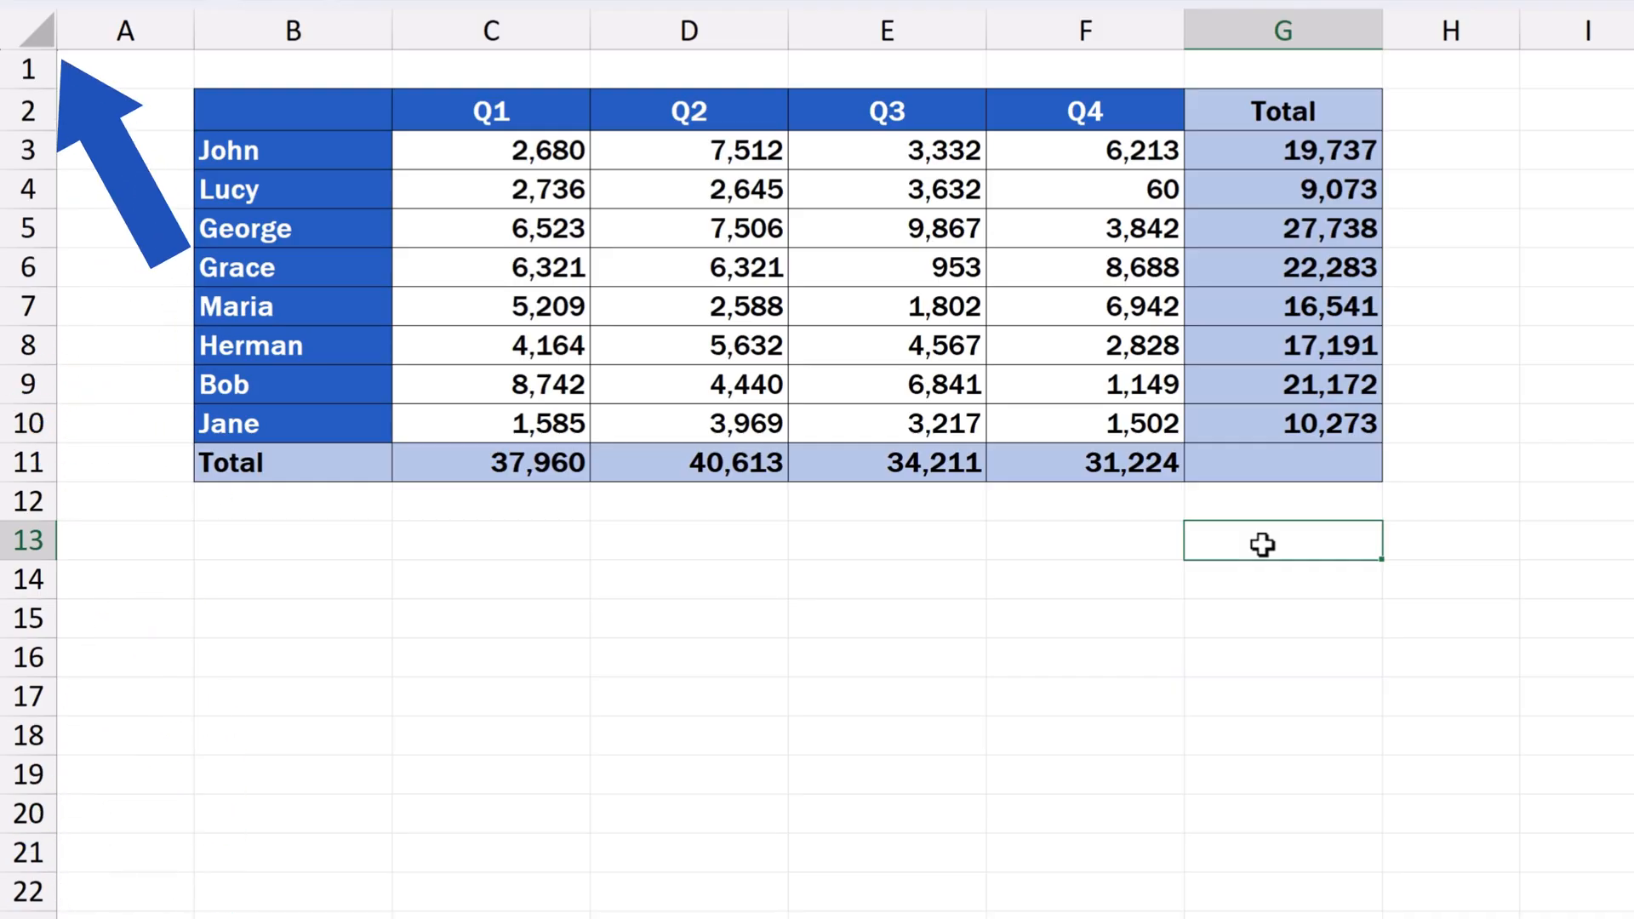
Step: Select the whole sheet and untick Locked in Format Cells Protection
left_click(31, 29)
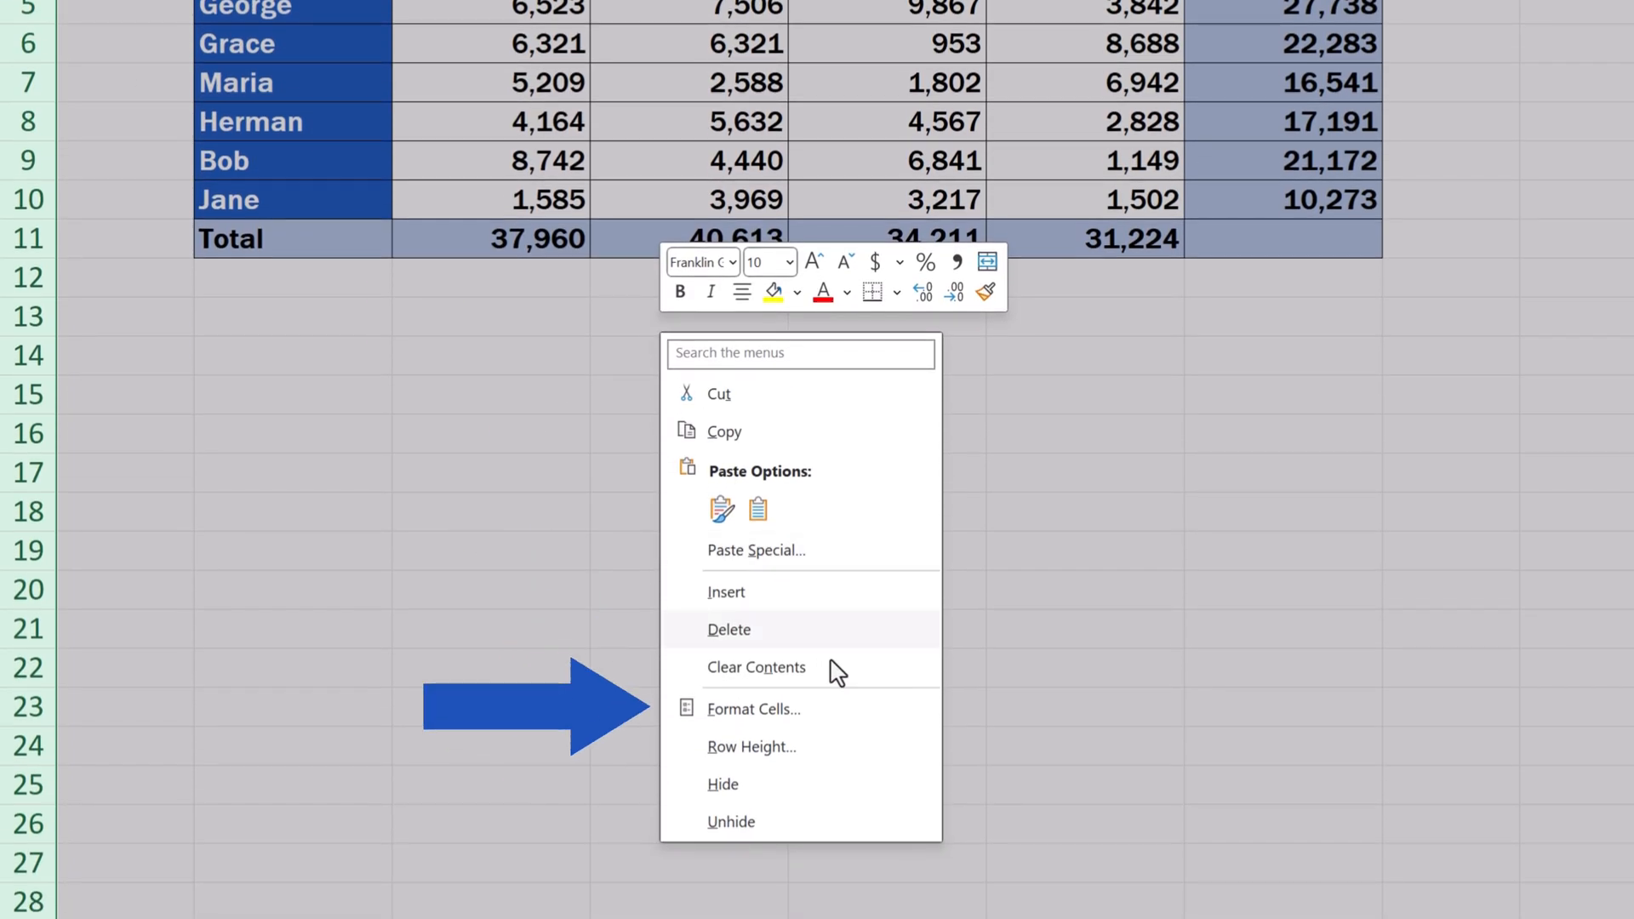
left_click(752, 708)
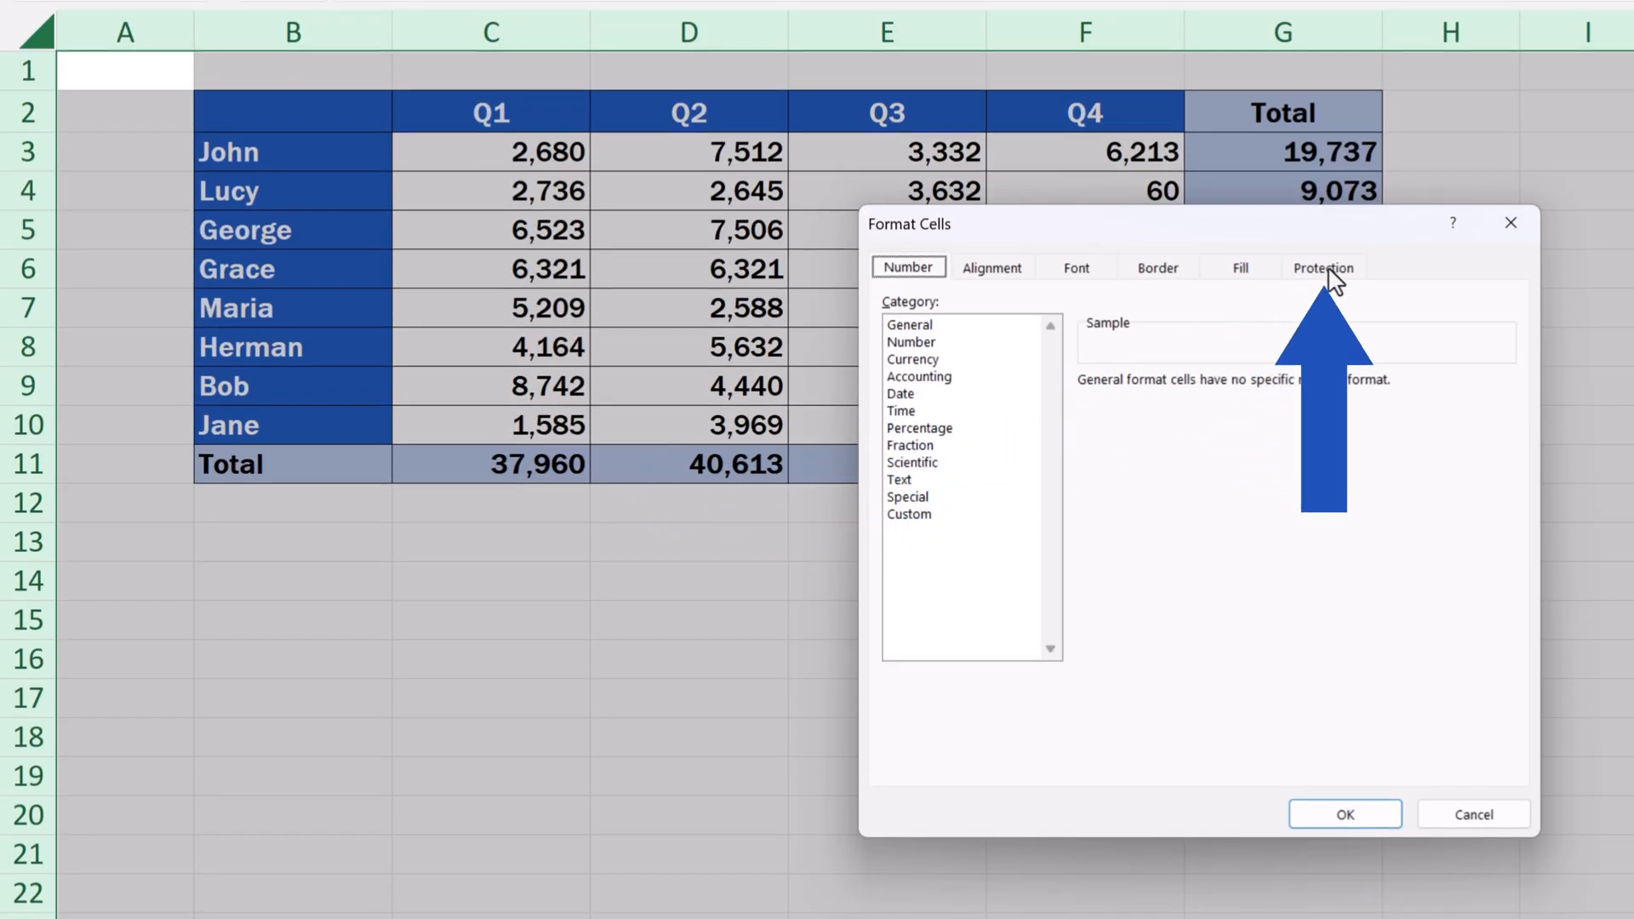
left_click(1322, 267)
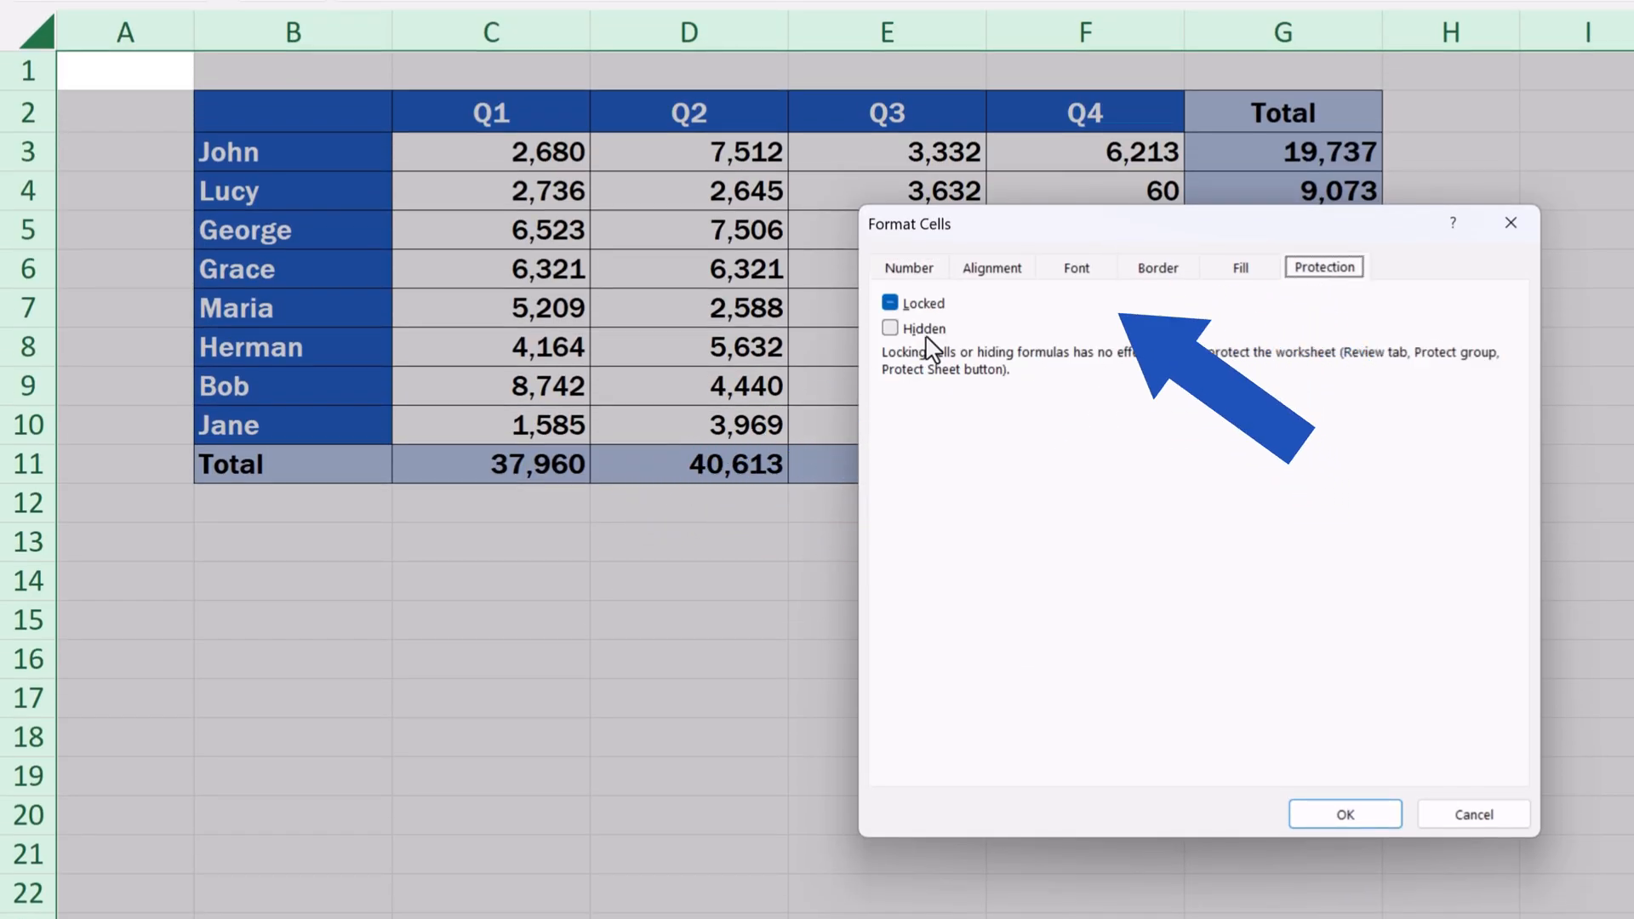
left_click(890, 303)
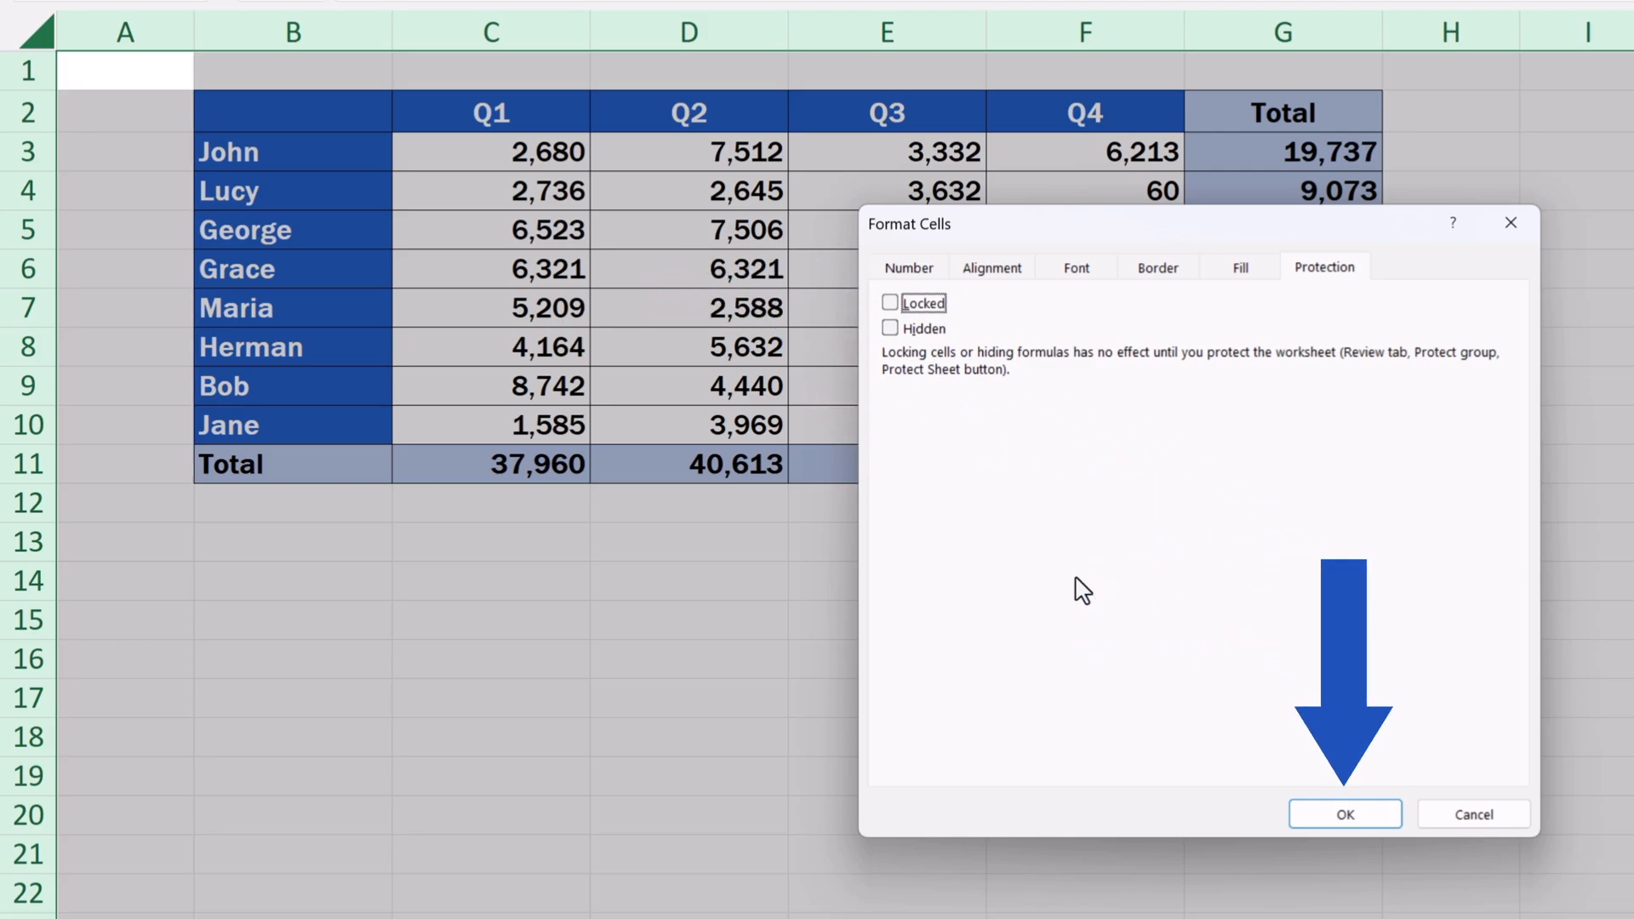
left_click(1344, 813)
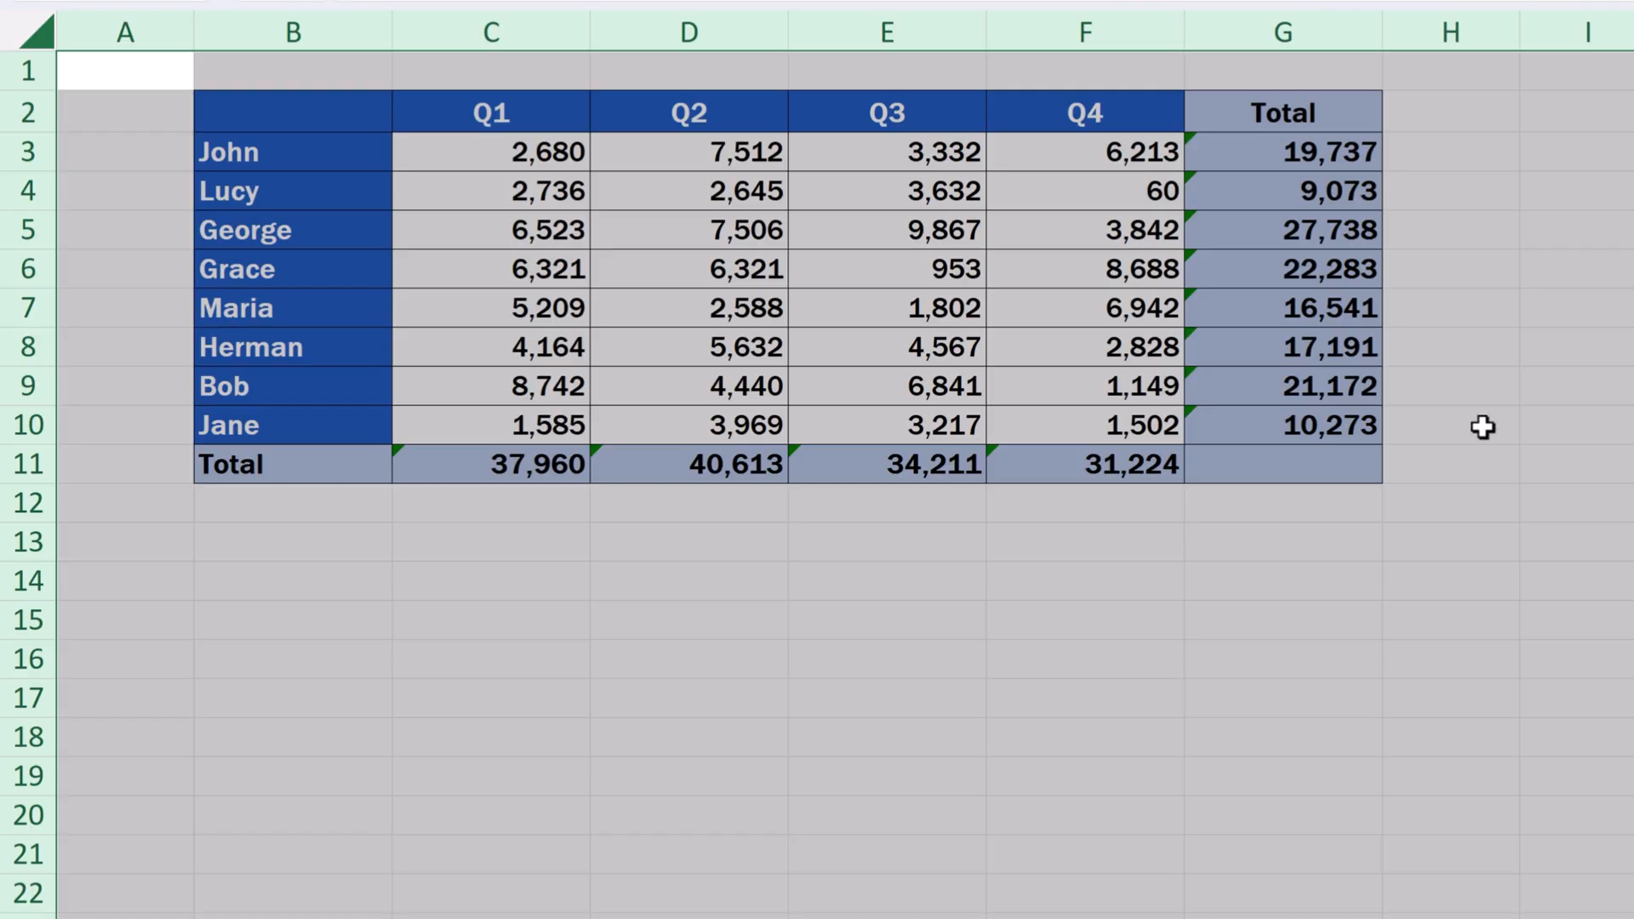
Step: Use Go To Special with Formulas to select the Total column and row cells
left_click(1281, 542)
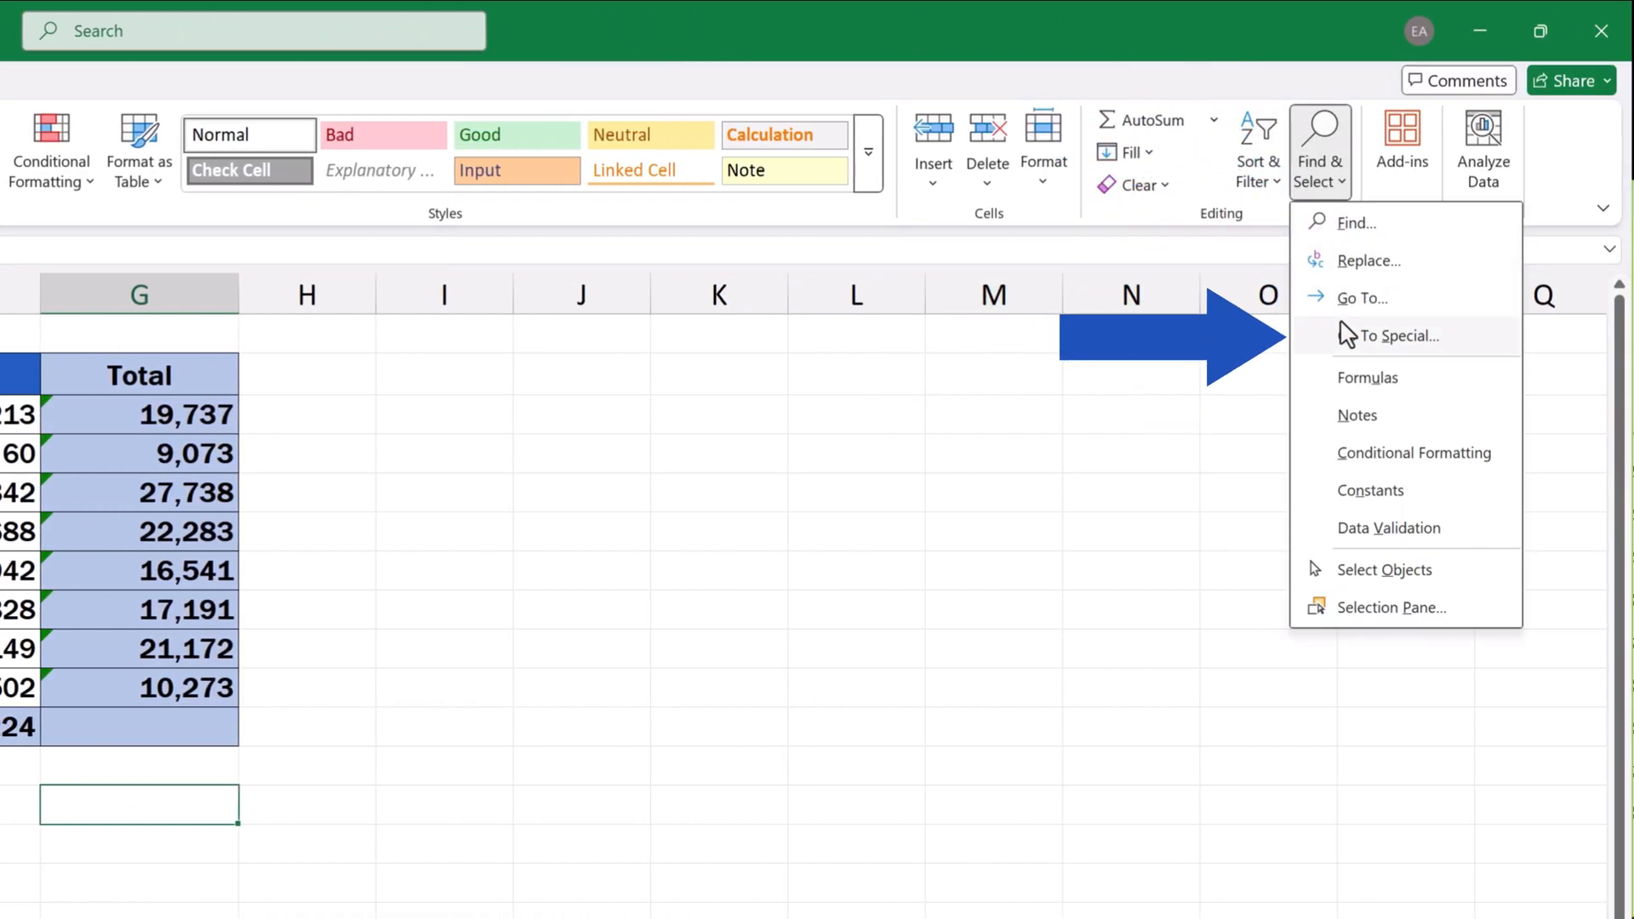
left_click(1393, 336)
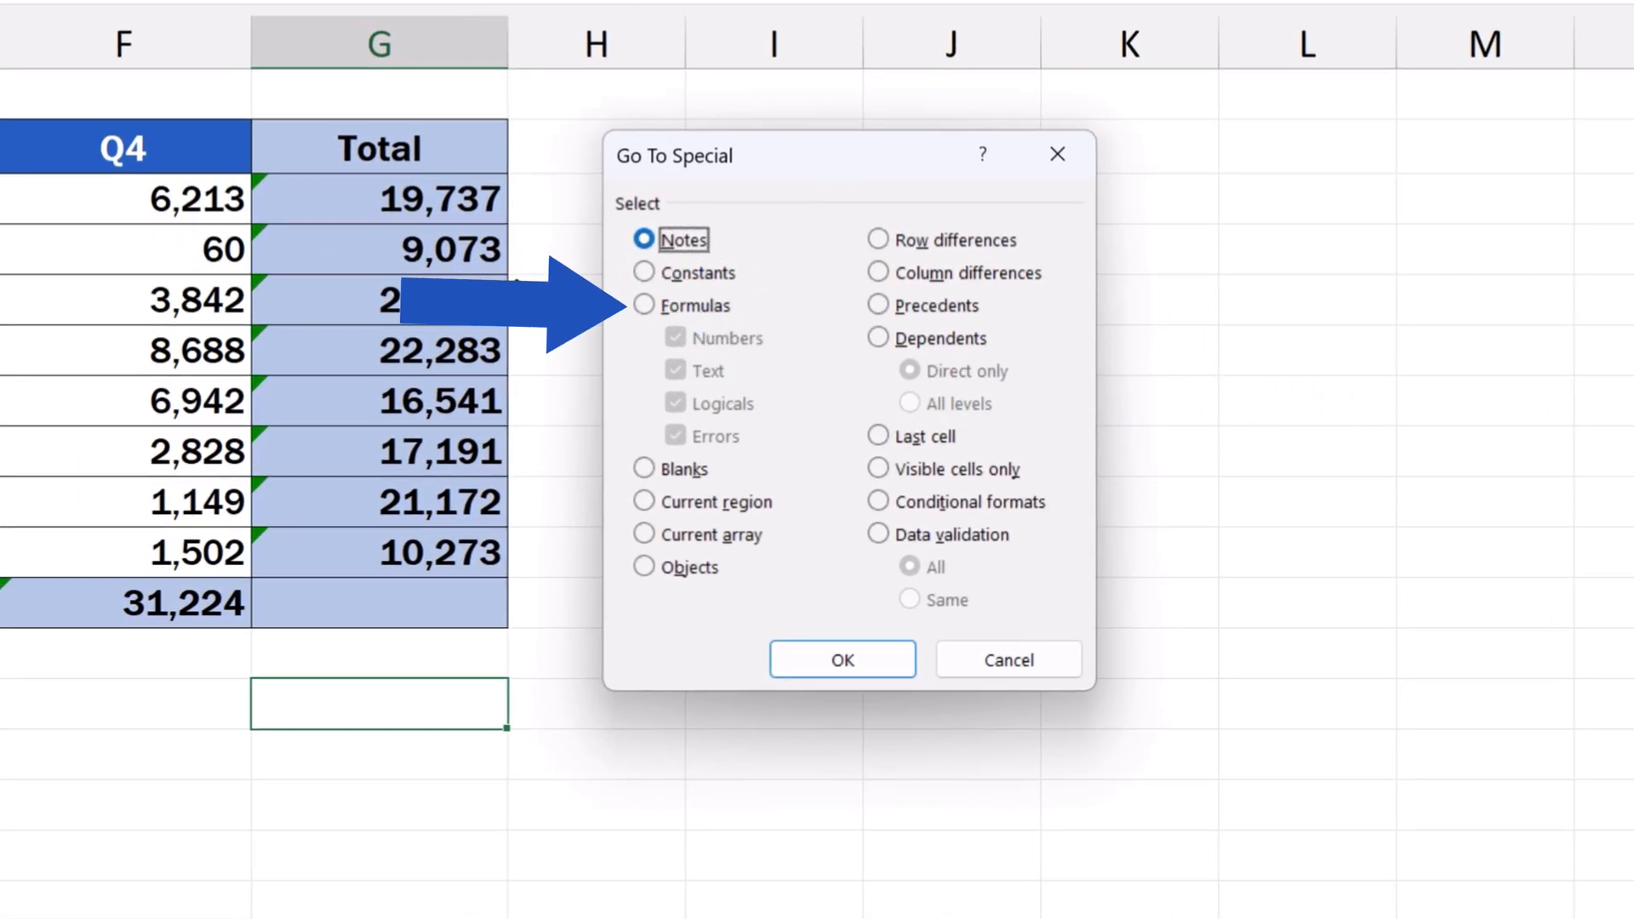
left_click(644, 305)
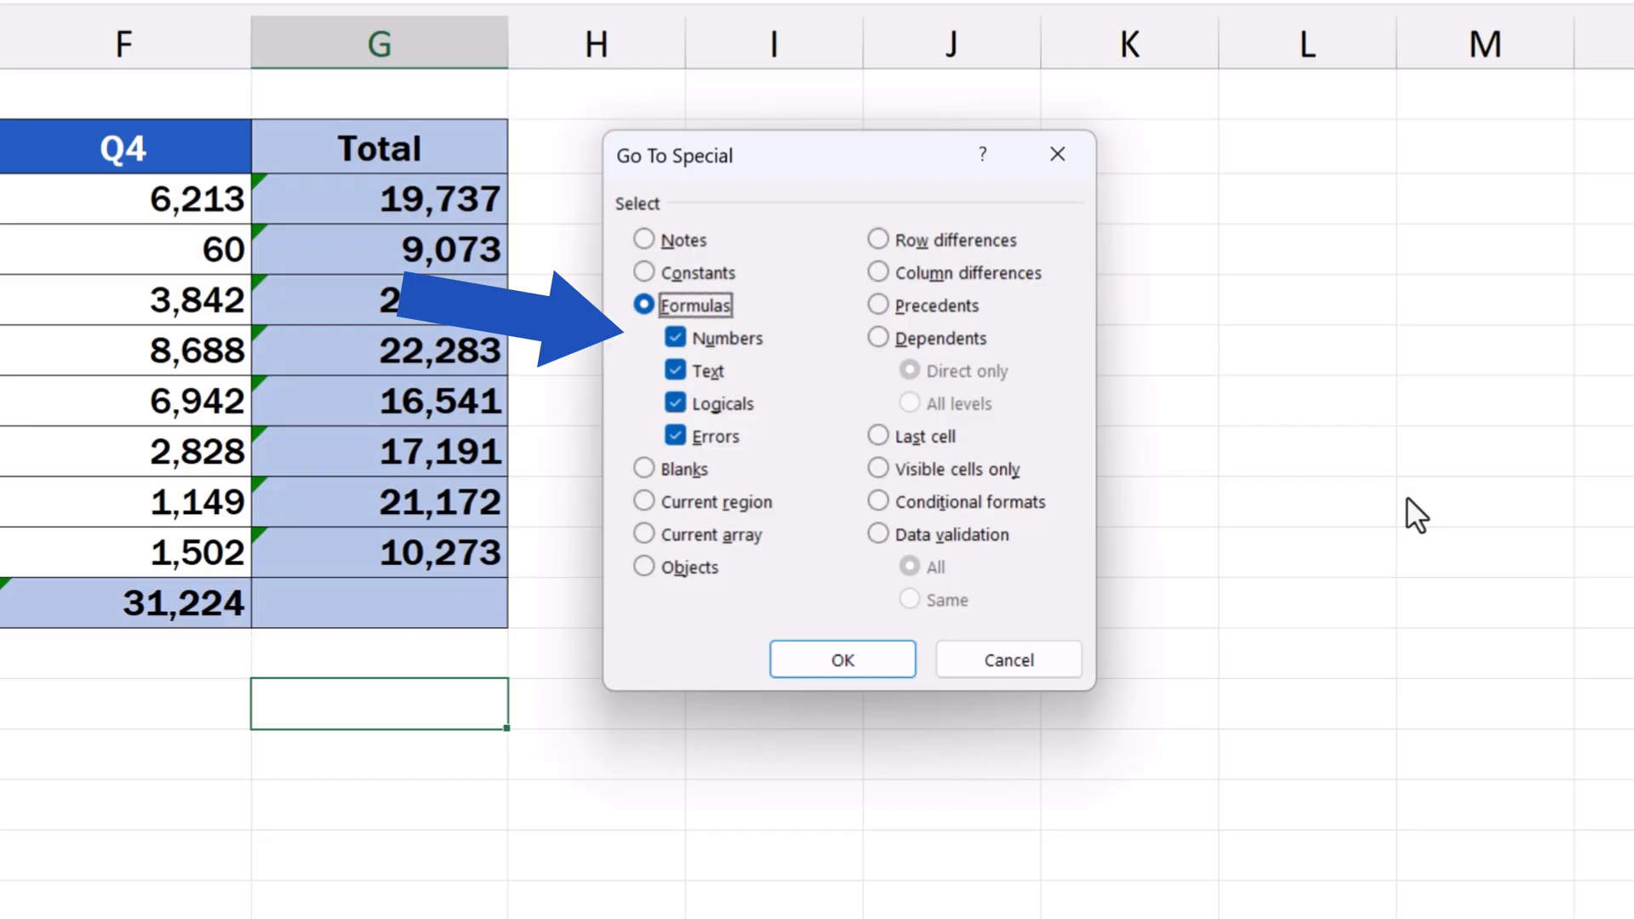
left_click(841, 659)
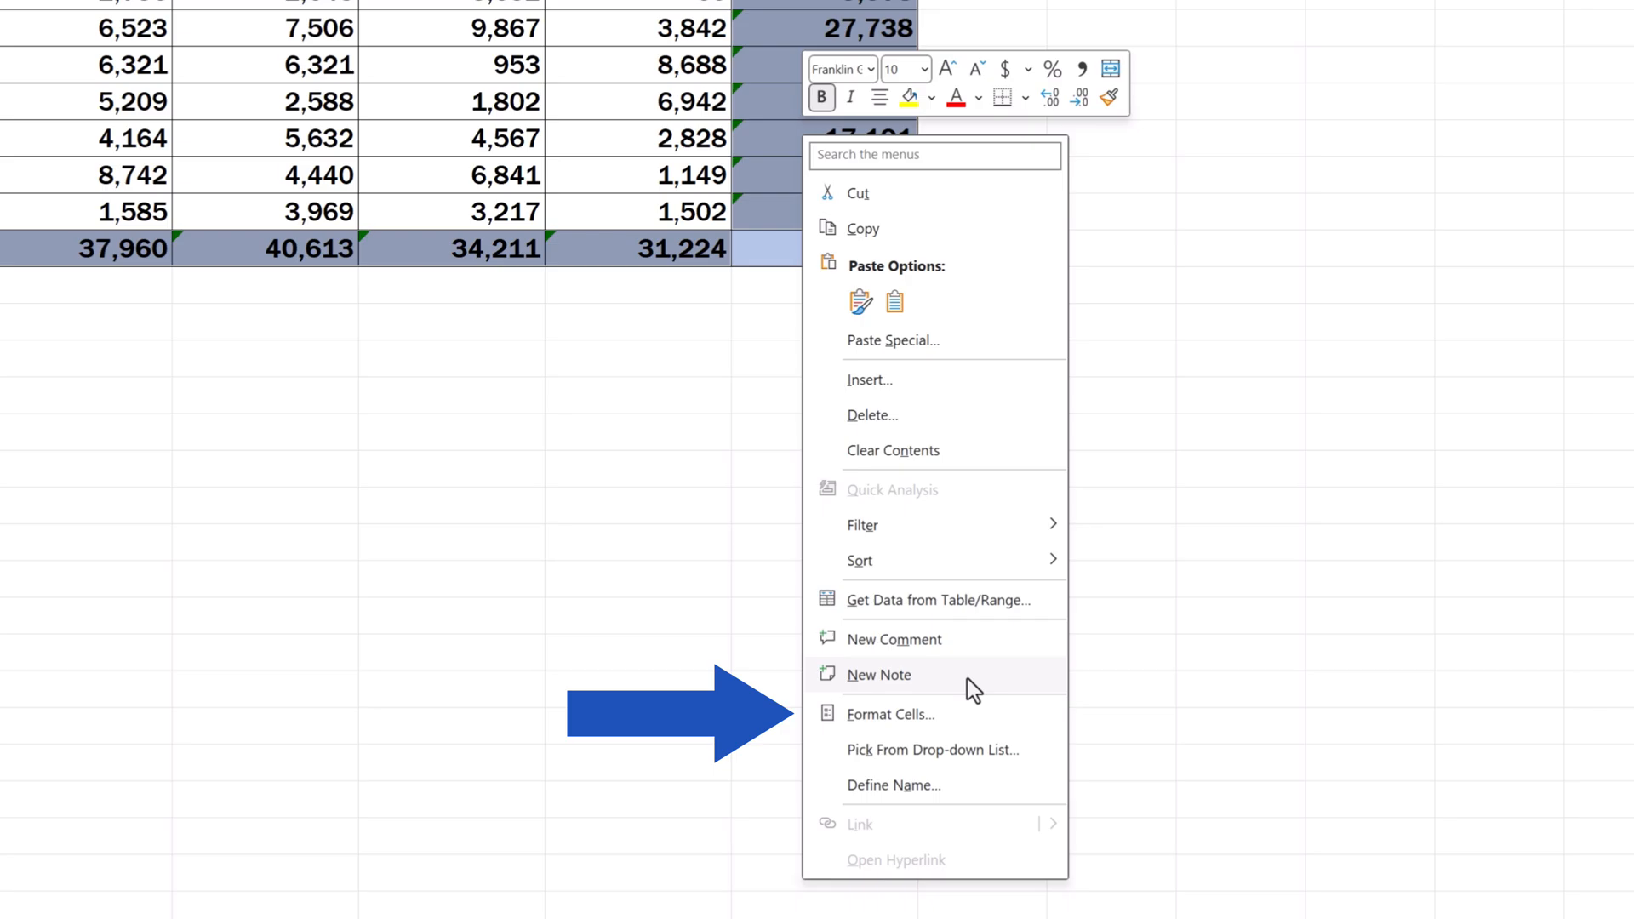
Step: Tick Locked in Format Cells Protection for the selected formula cells
left_click(888, 713)
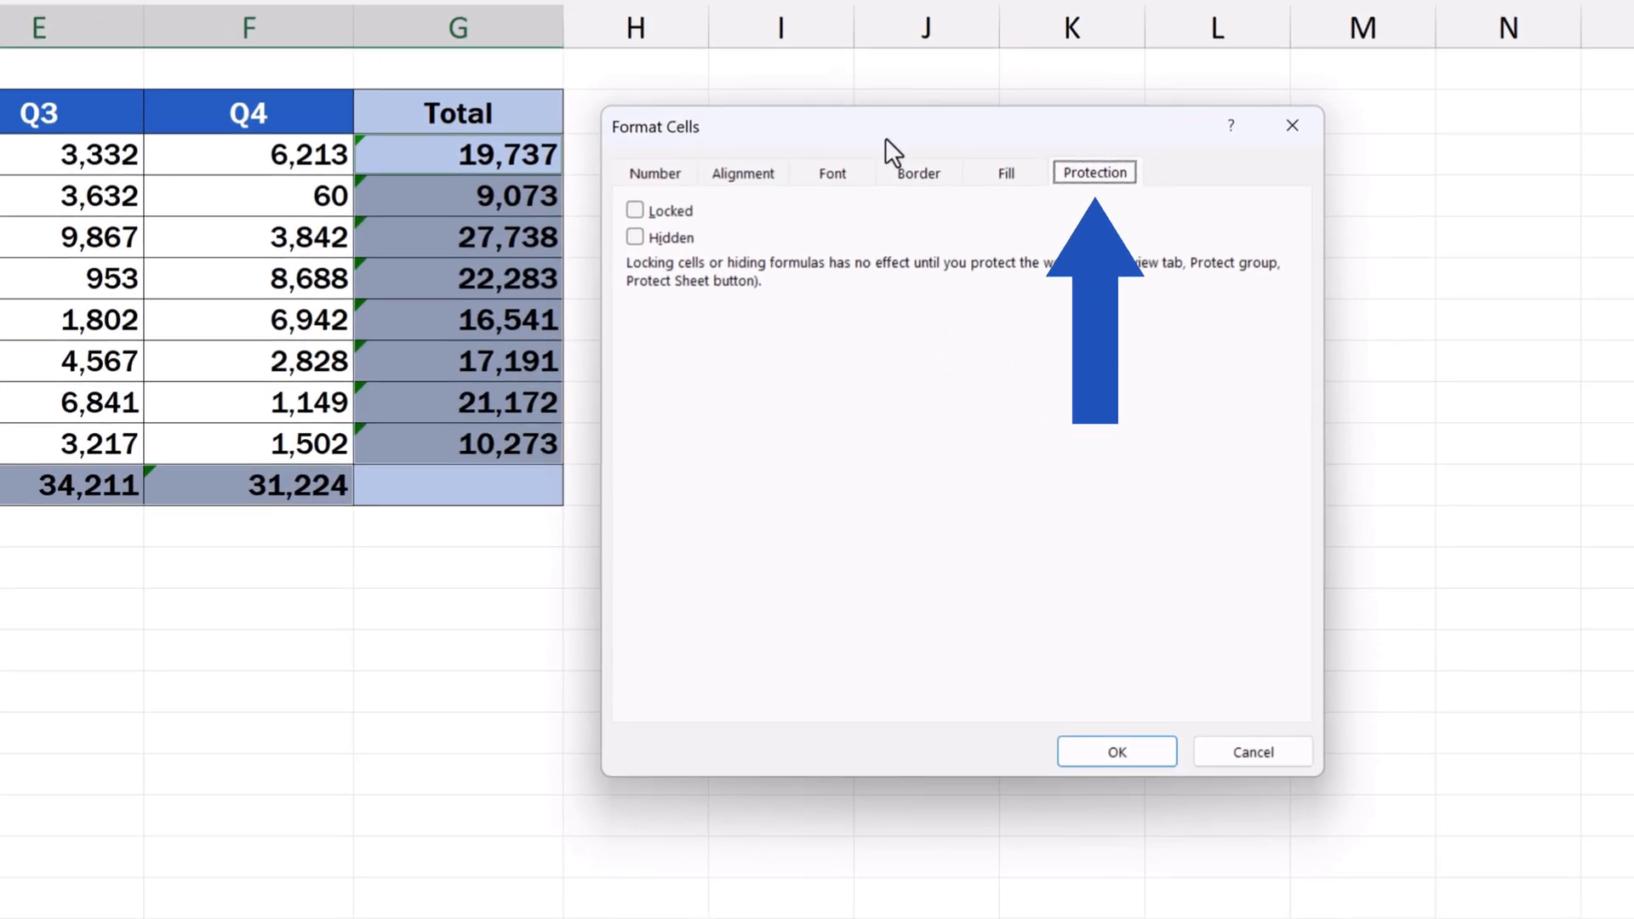
mouse_move(834, 289)
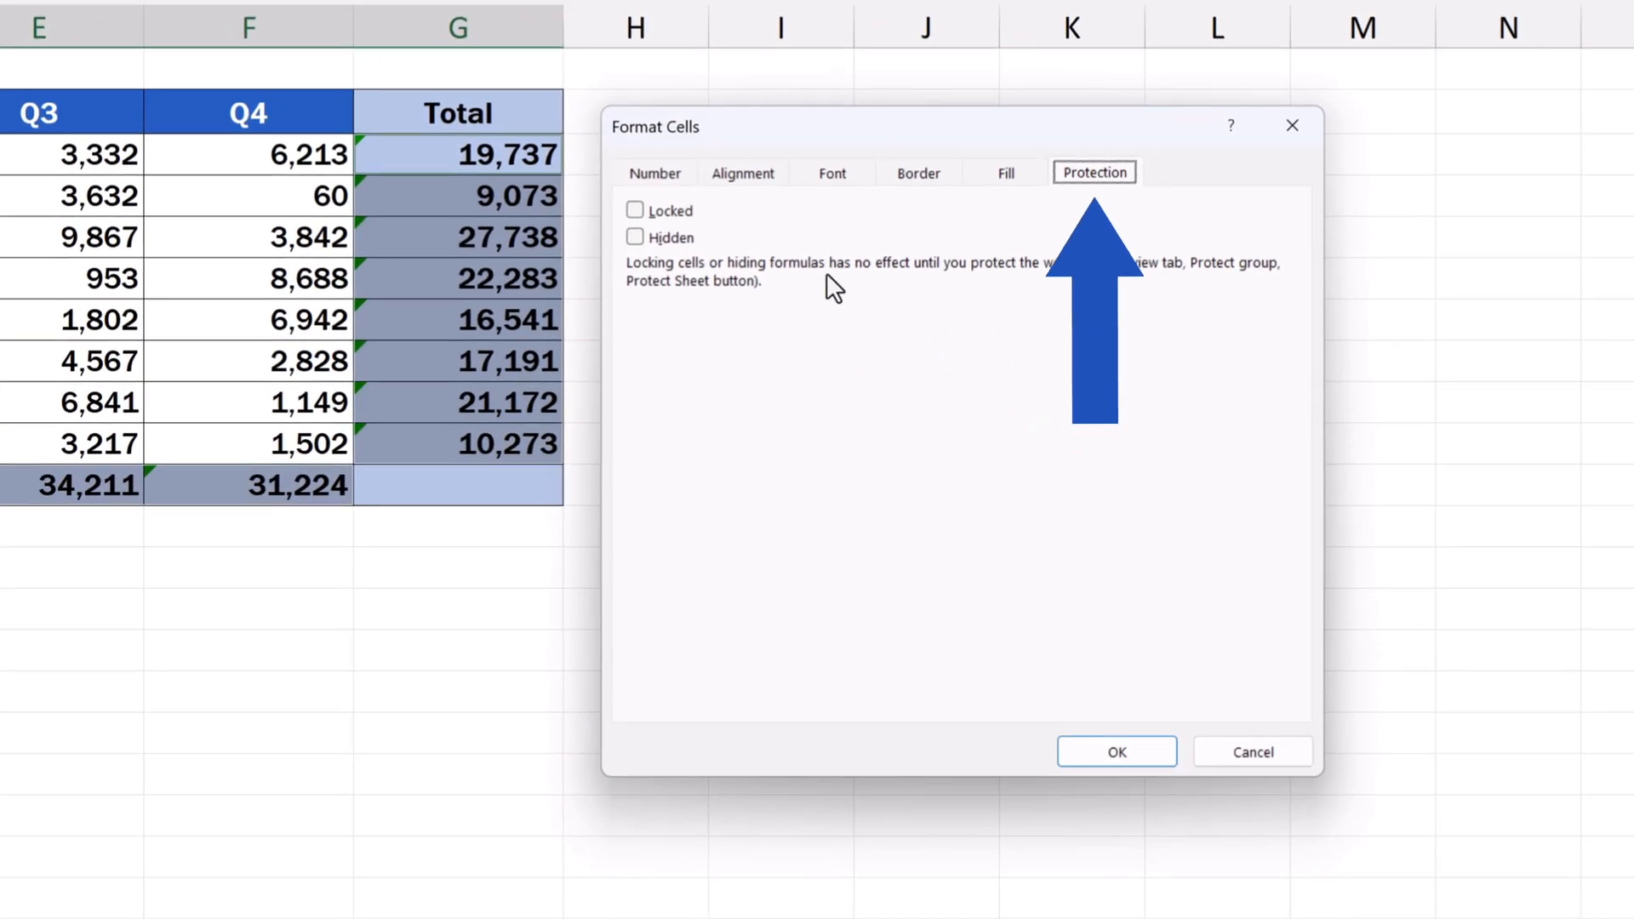
left_click(634, 209)
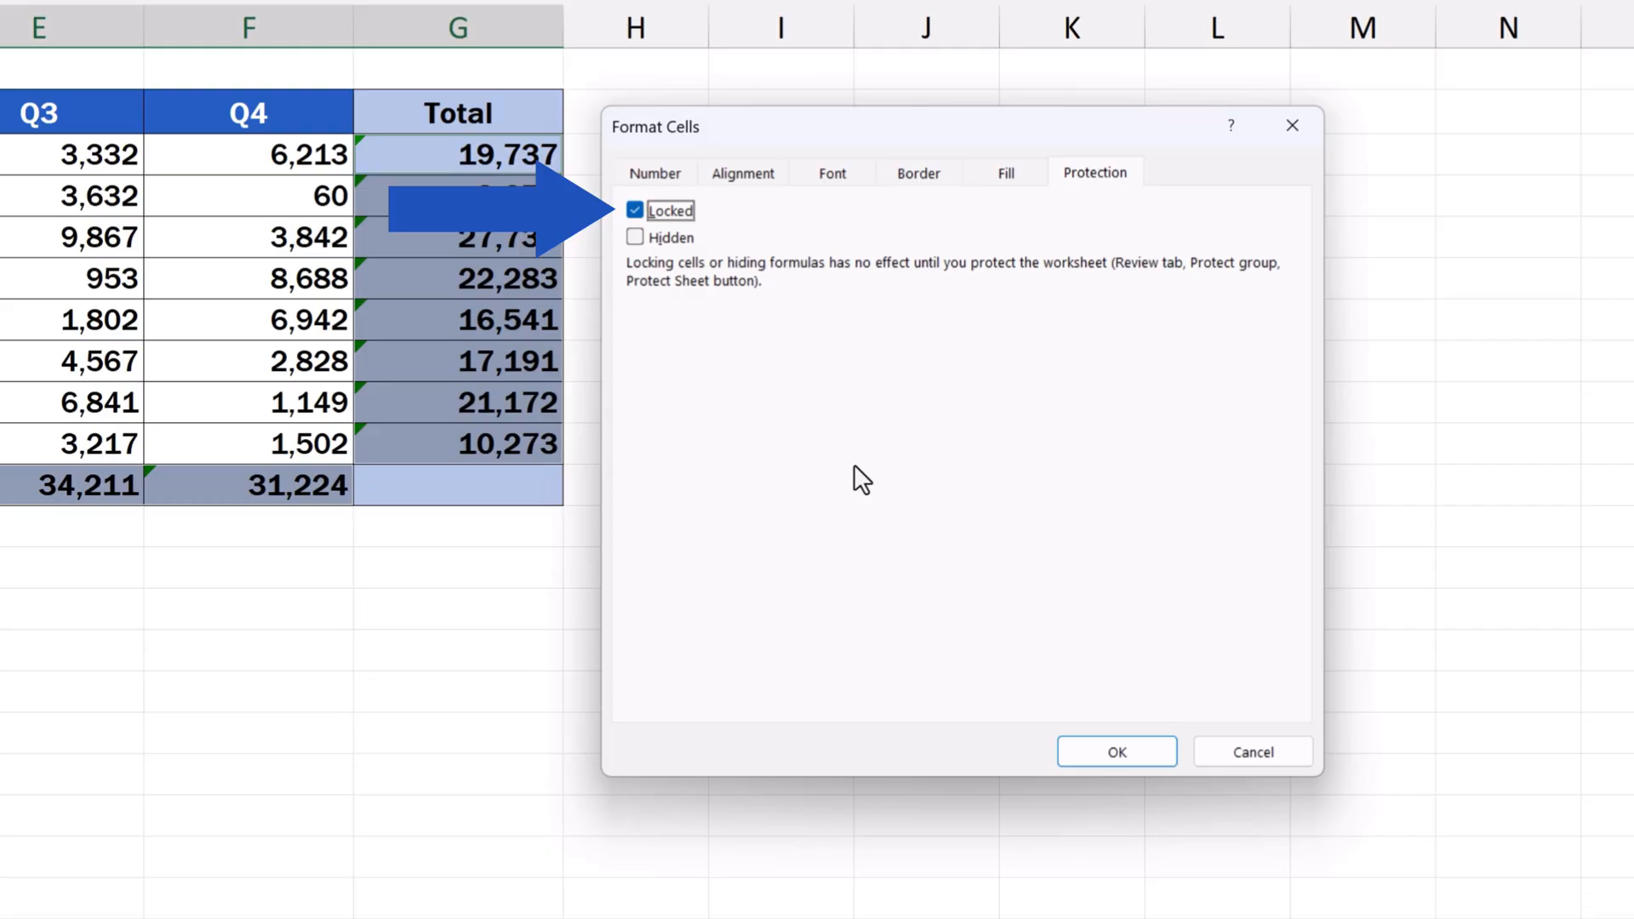
left_click(1113, 751)
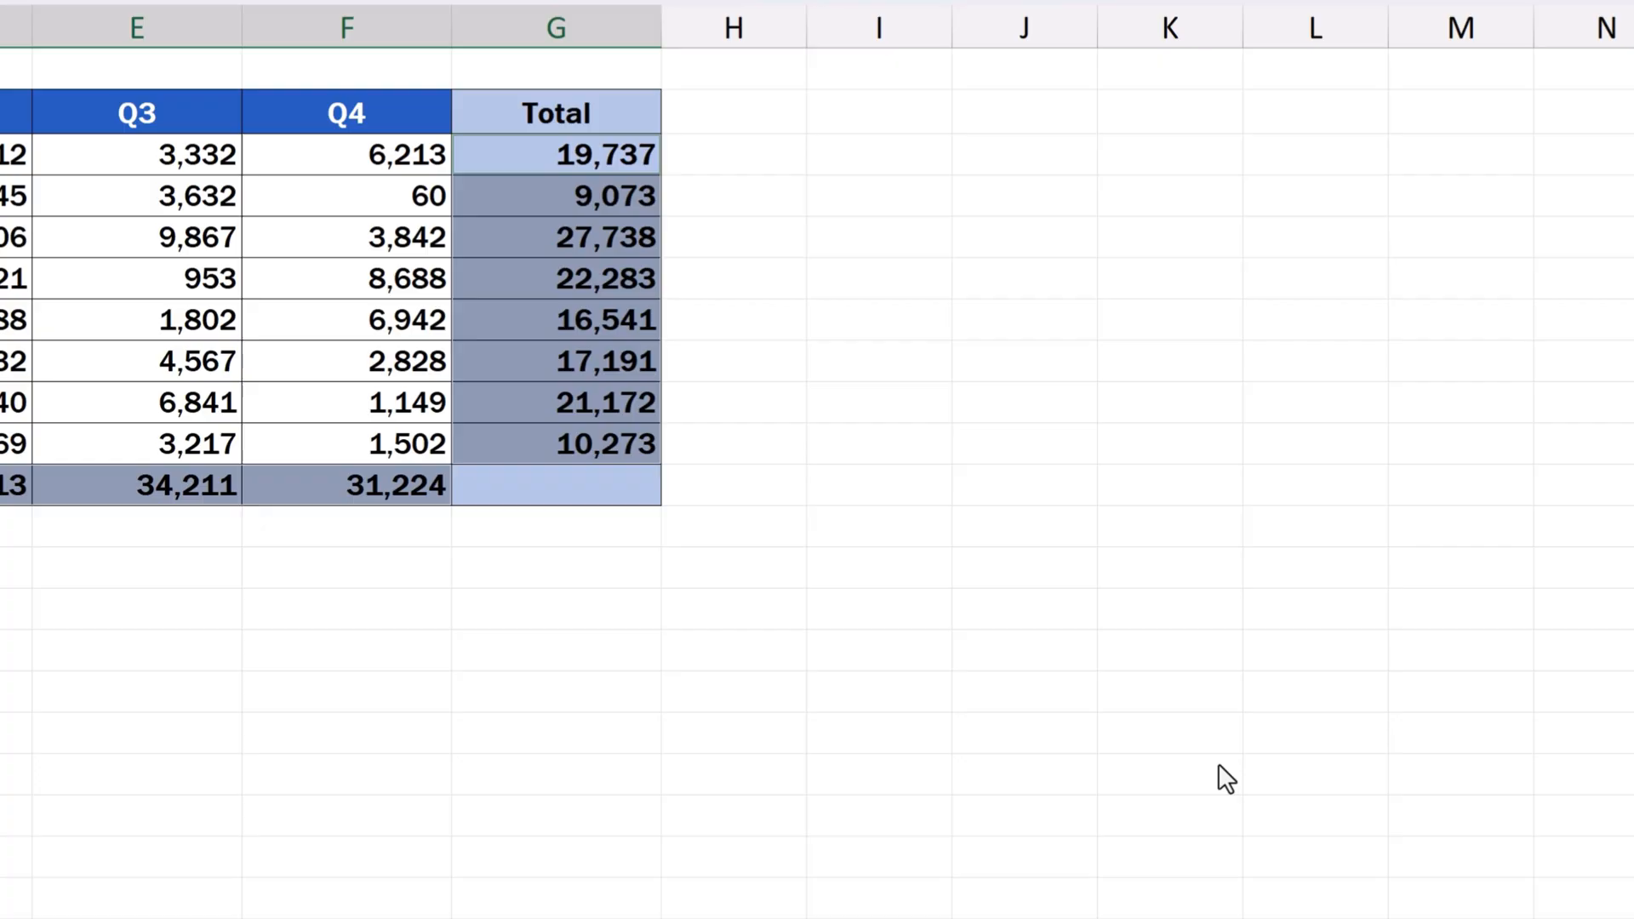
scroll("left", 3)
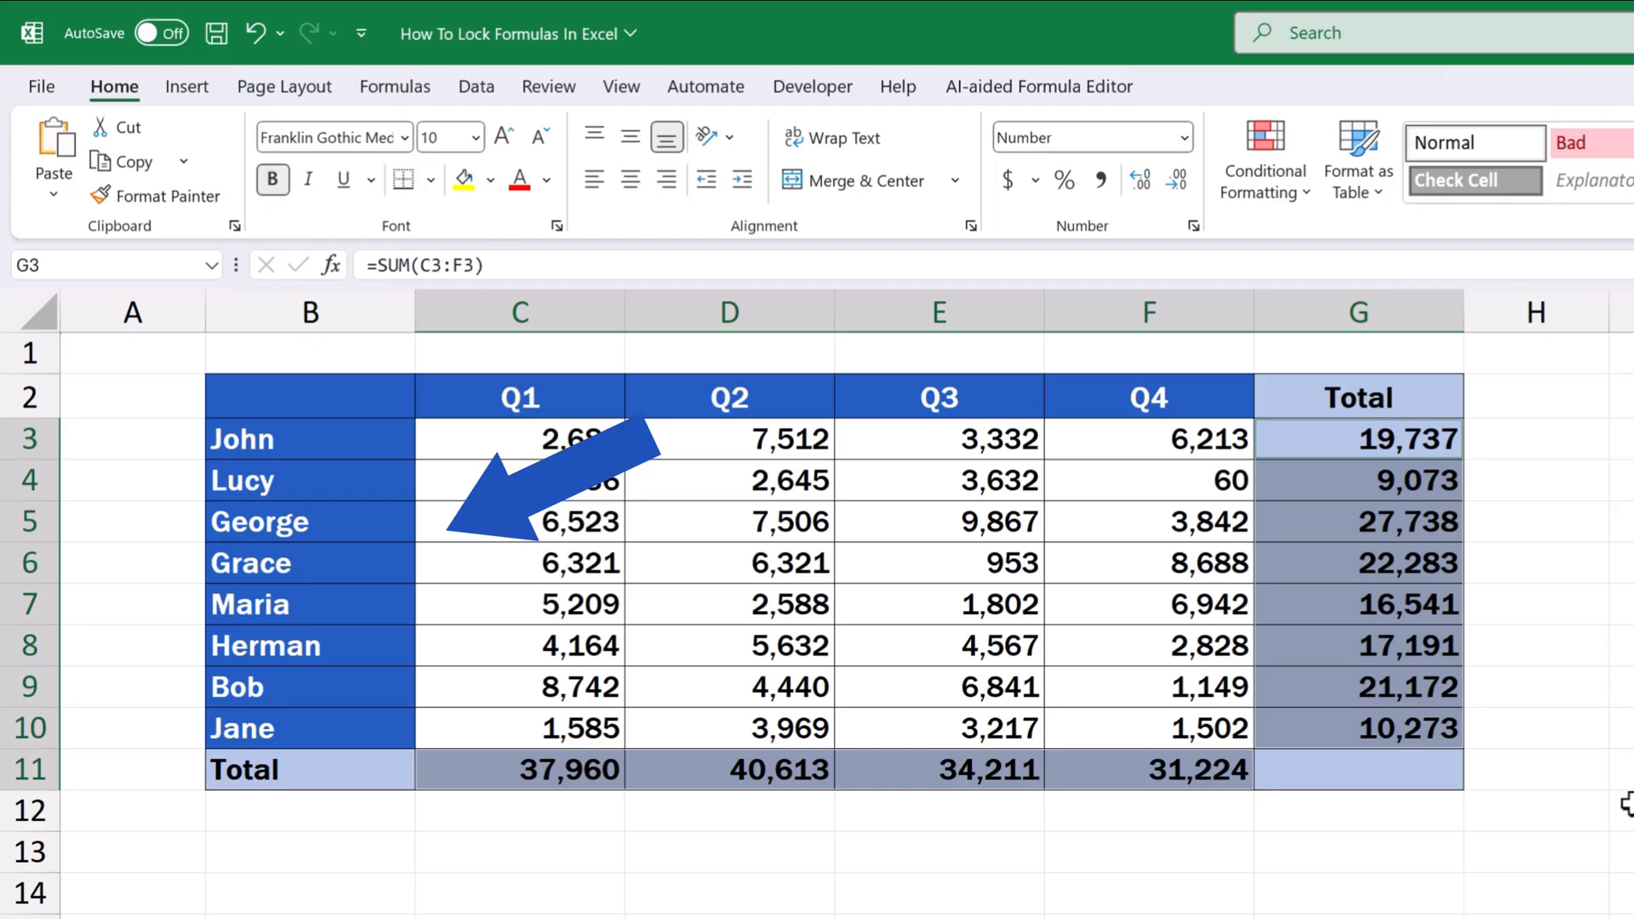
Step: Protect the Sales sheet with a password via Review > Protect Sheet
left_click(548, 85)
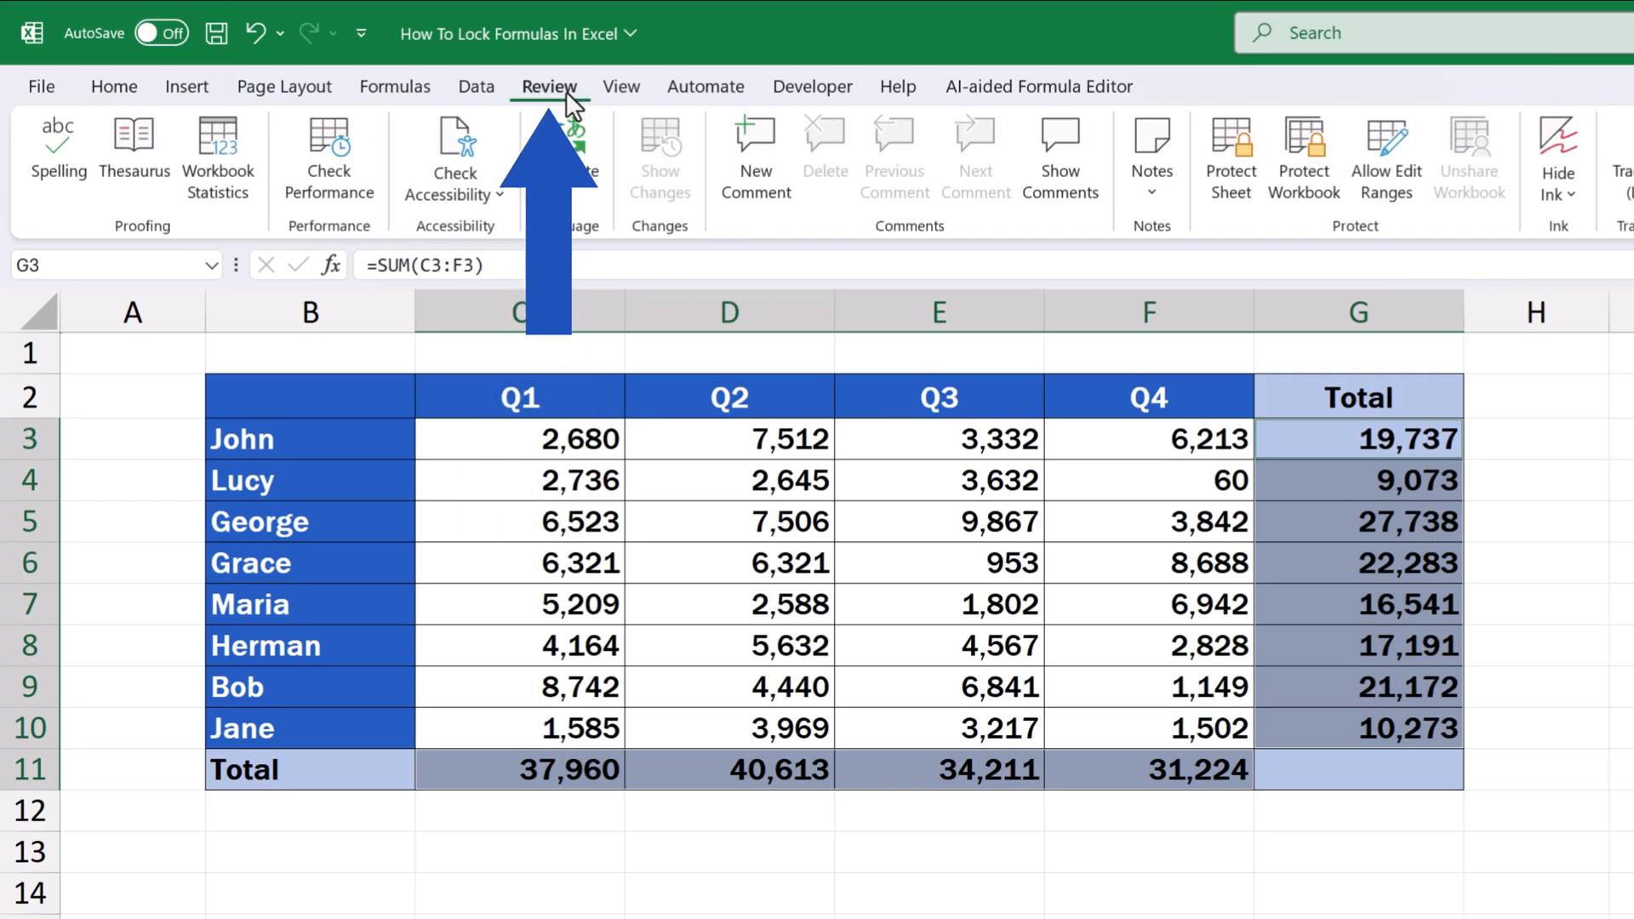
left_click(1229, 157)
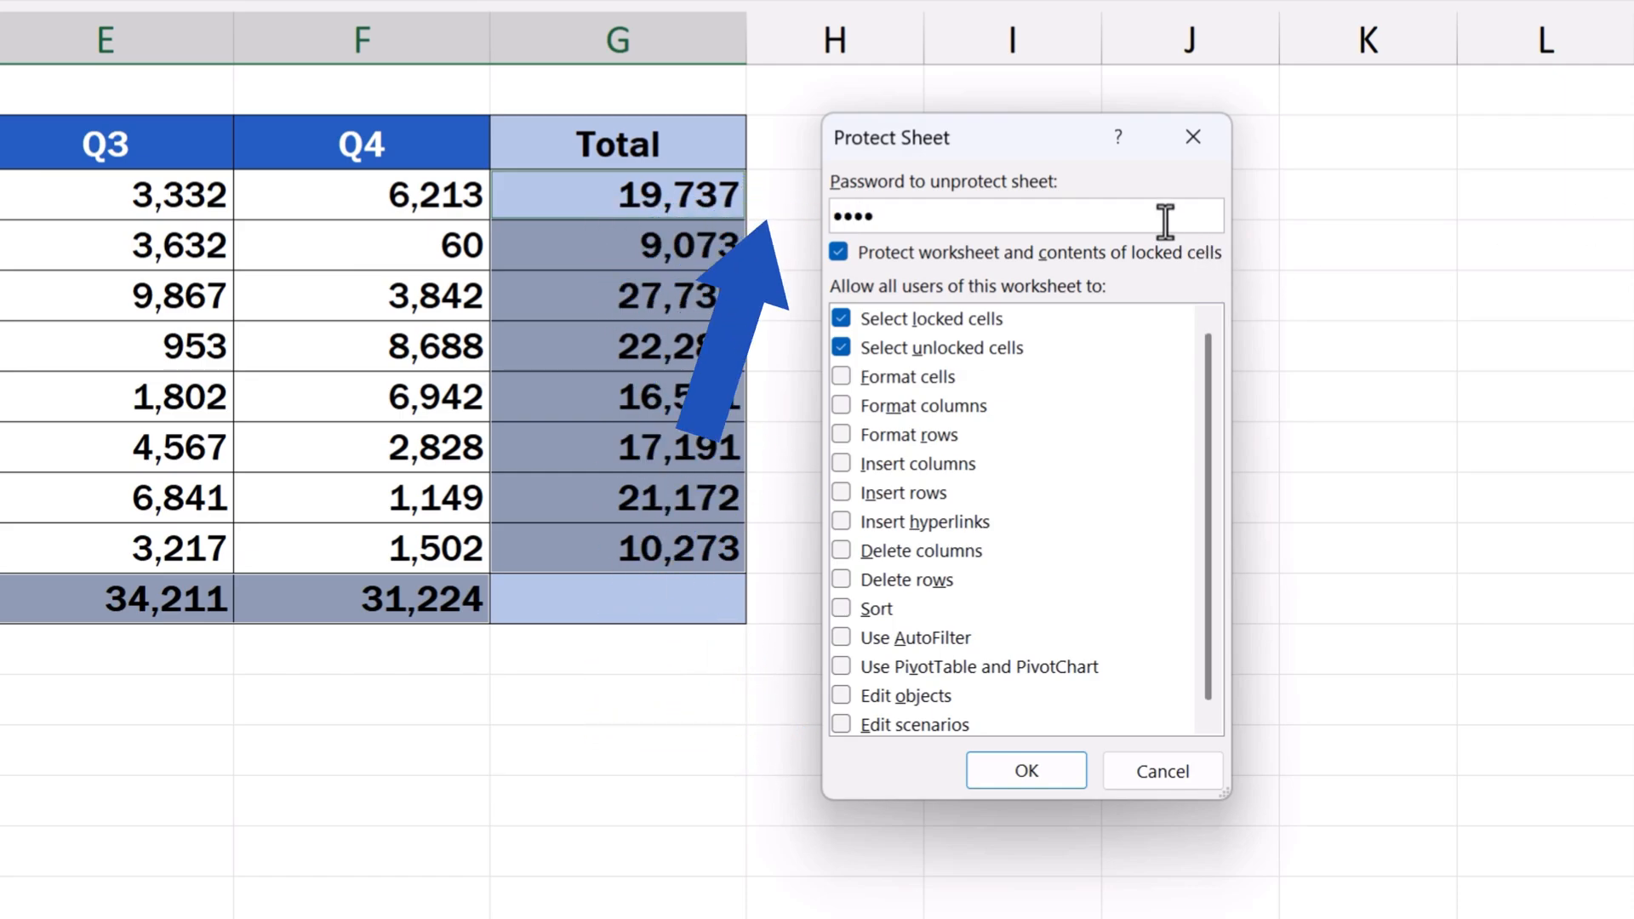
left_click(1023, 769)
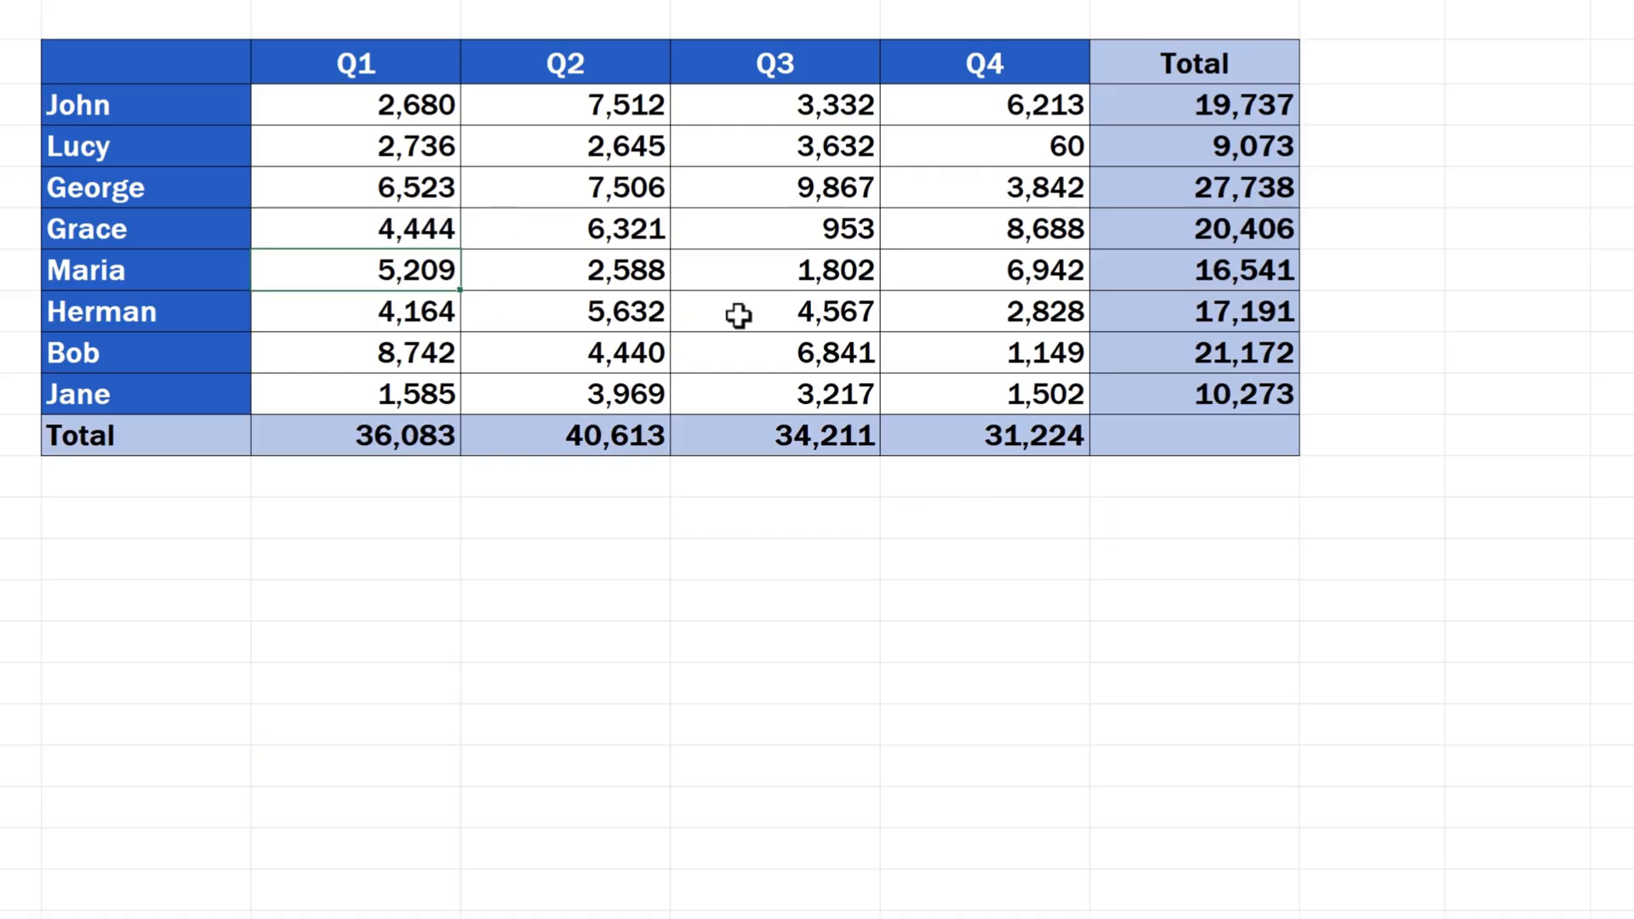
Step: Enter 3658 as Herman's Q3 sales and dismiss the warning when a Total cell refuses editing
type("3658")
left_click(355, 352)
type("8,963")
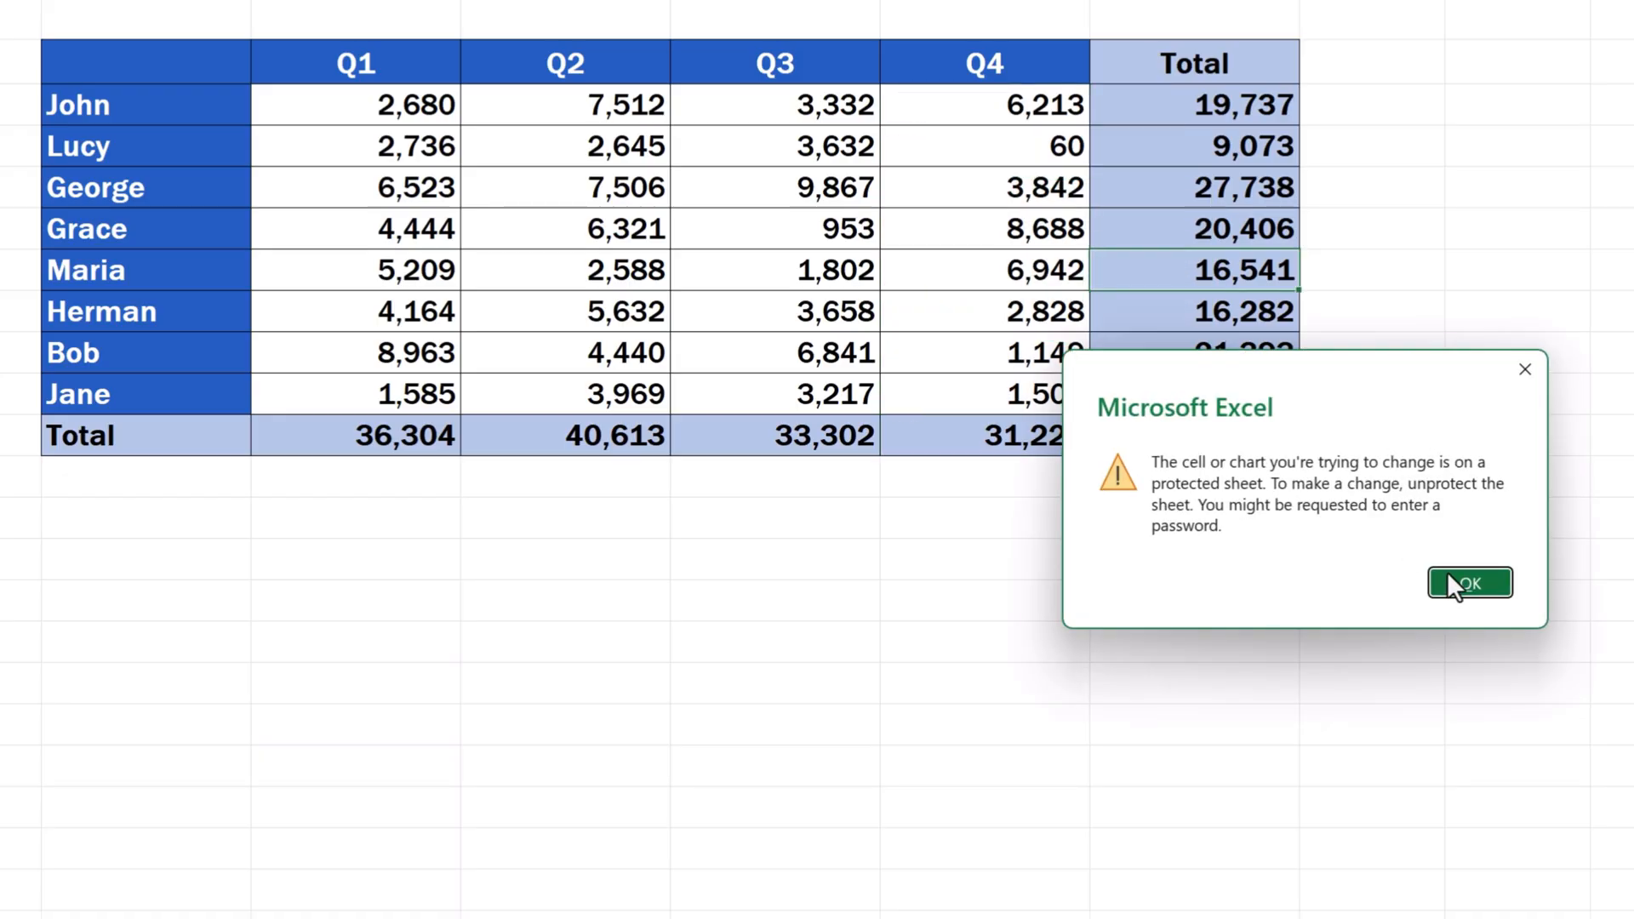
left_click(1469, 582)
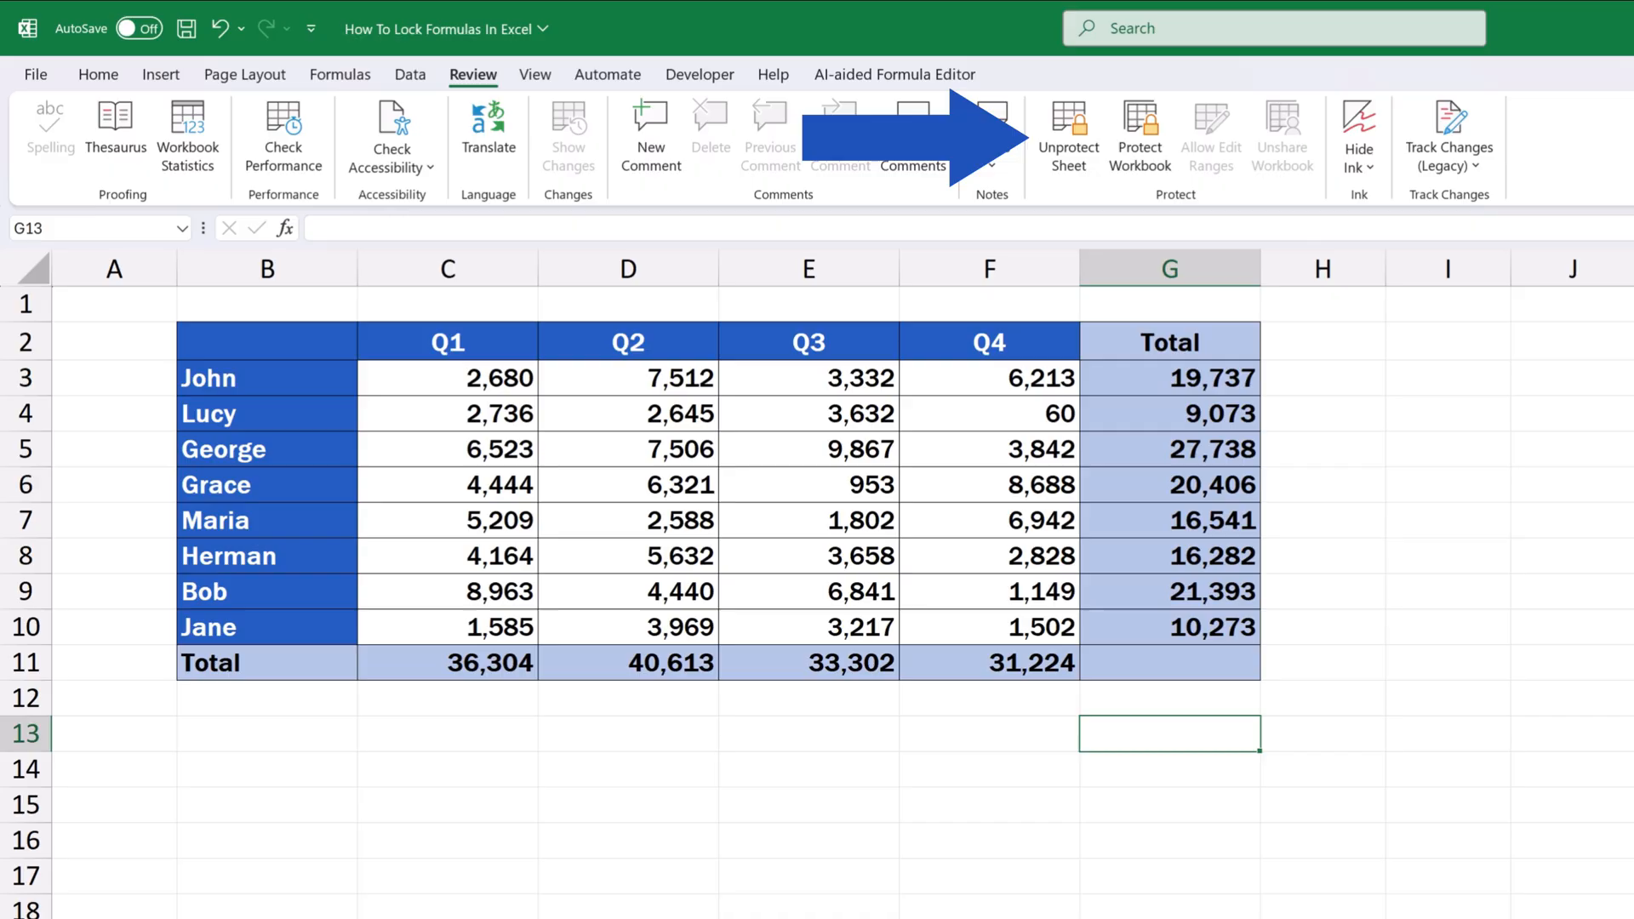
Step: Unprotect the Sales sheet with the password and select empty cell G13
left_click(1067, 133)
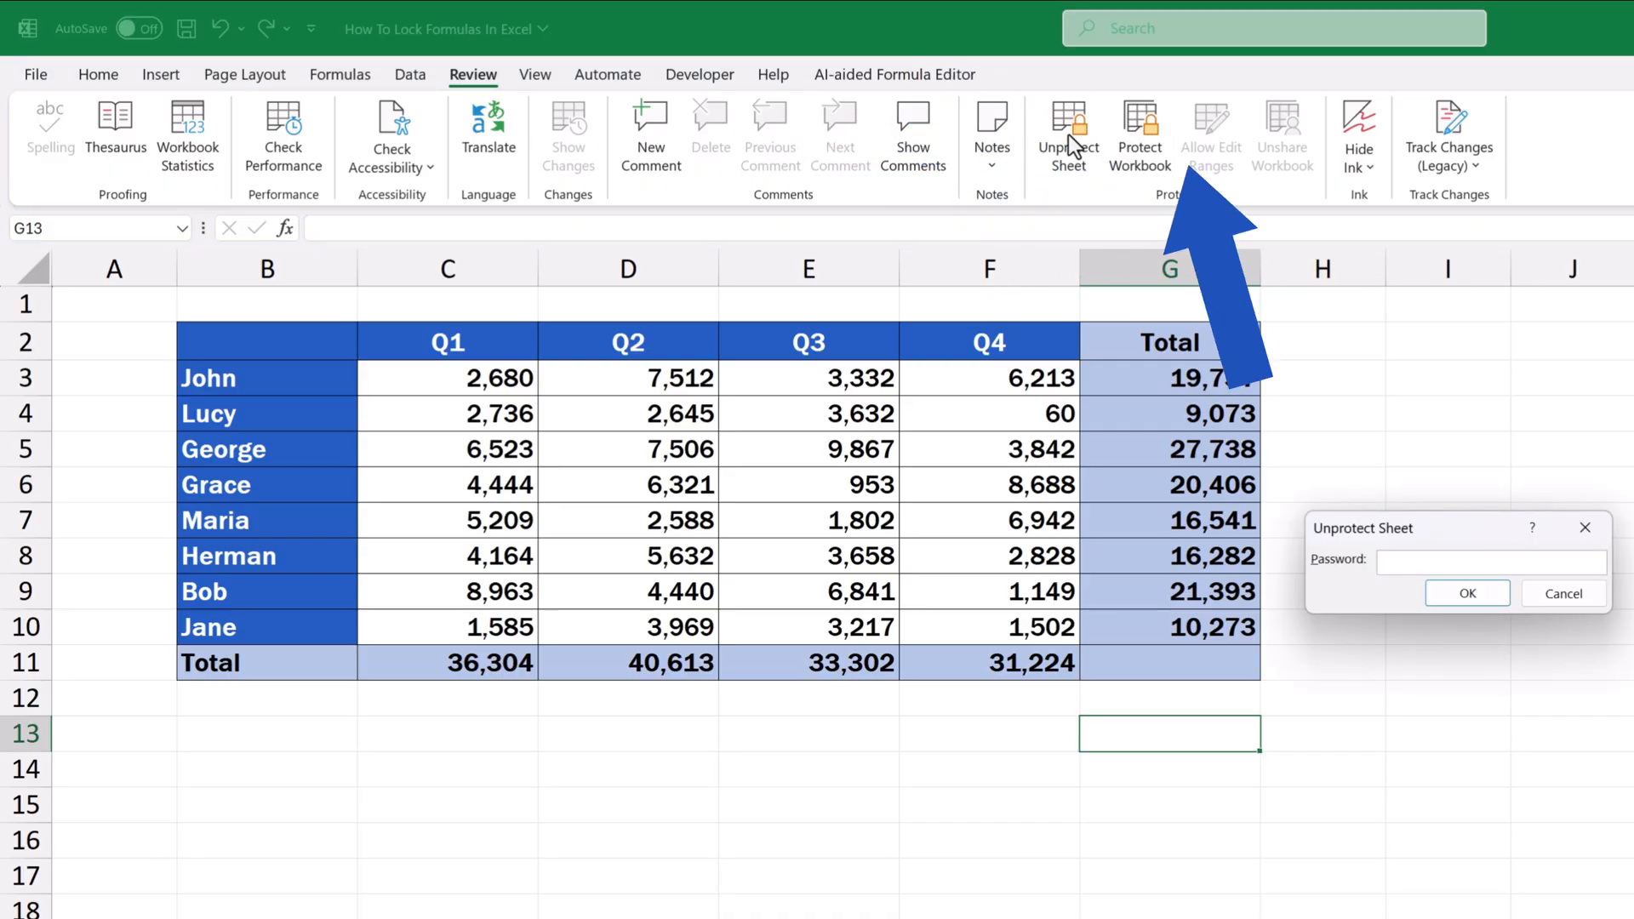
type("••")
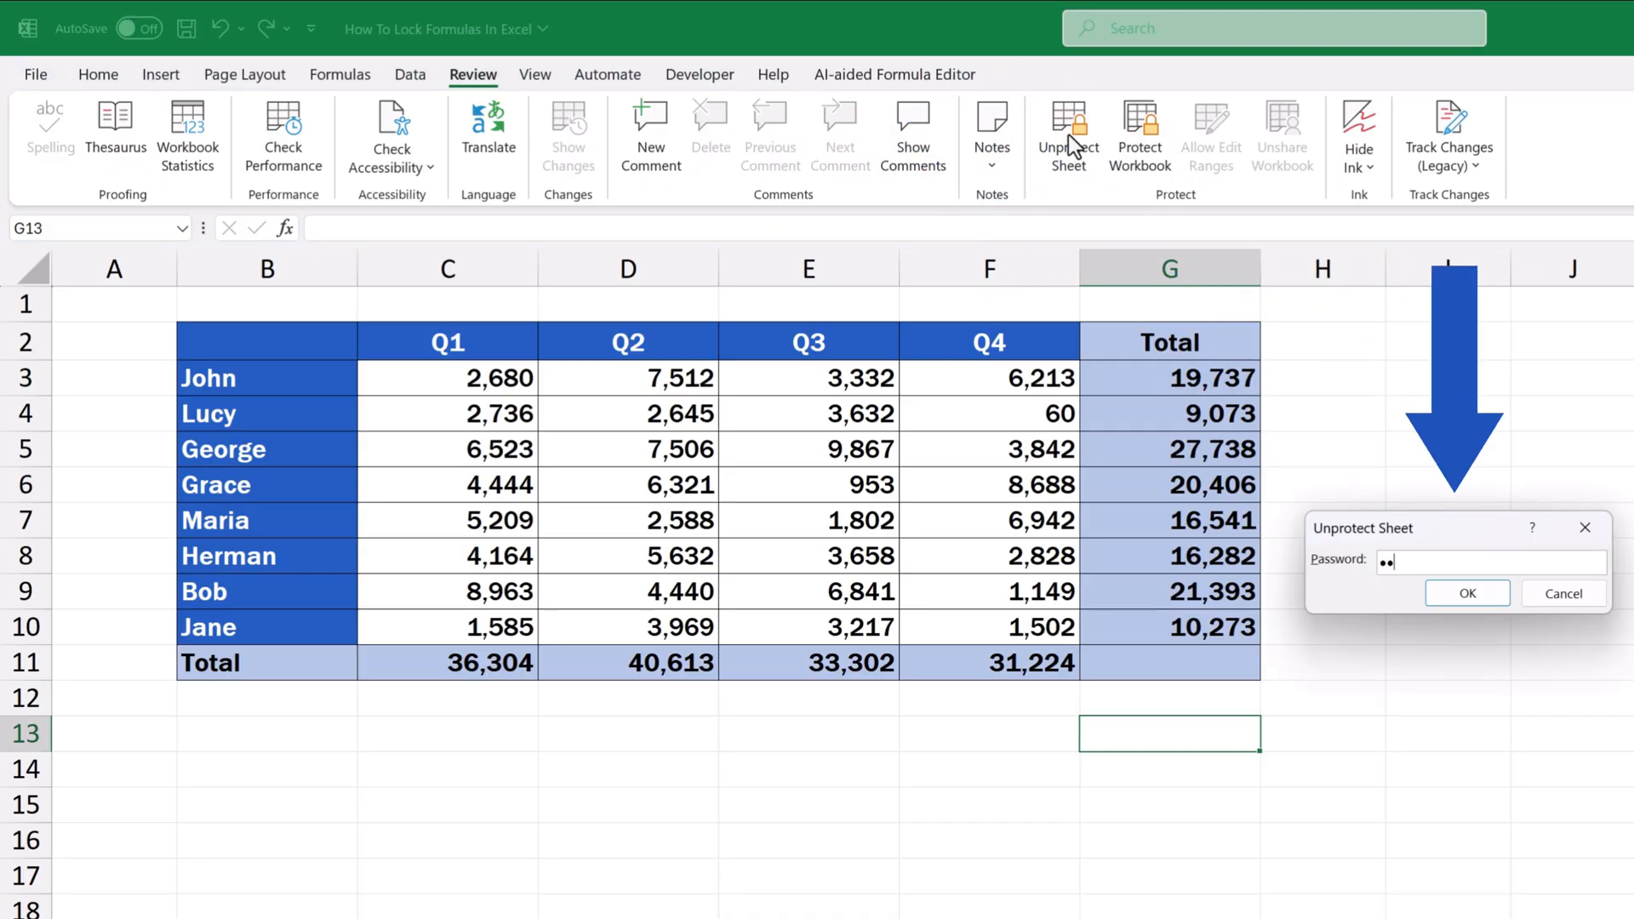
type("••")
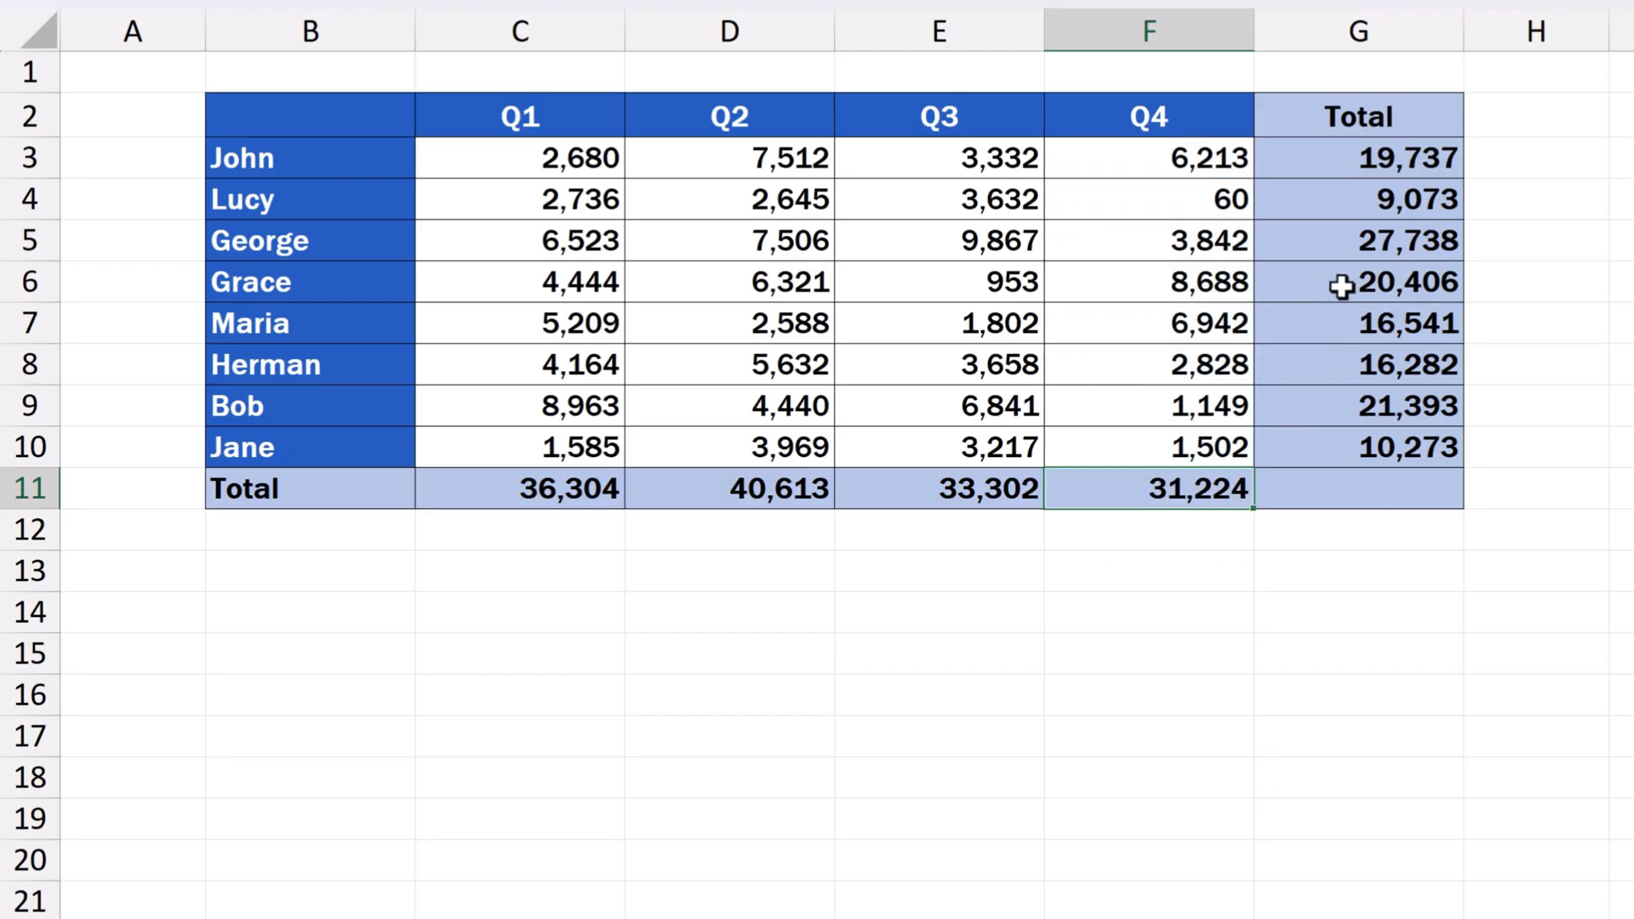
left_click(1356, 570)
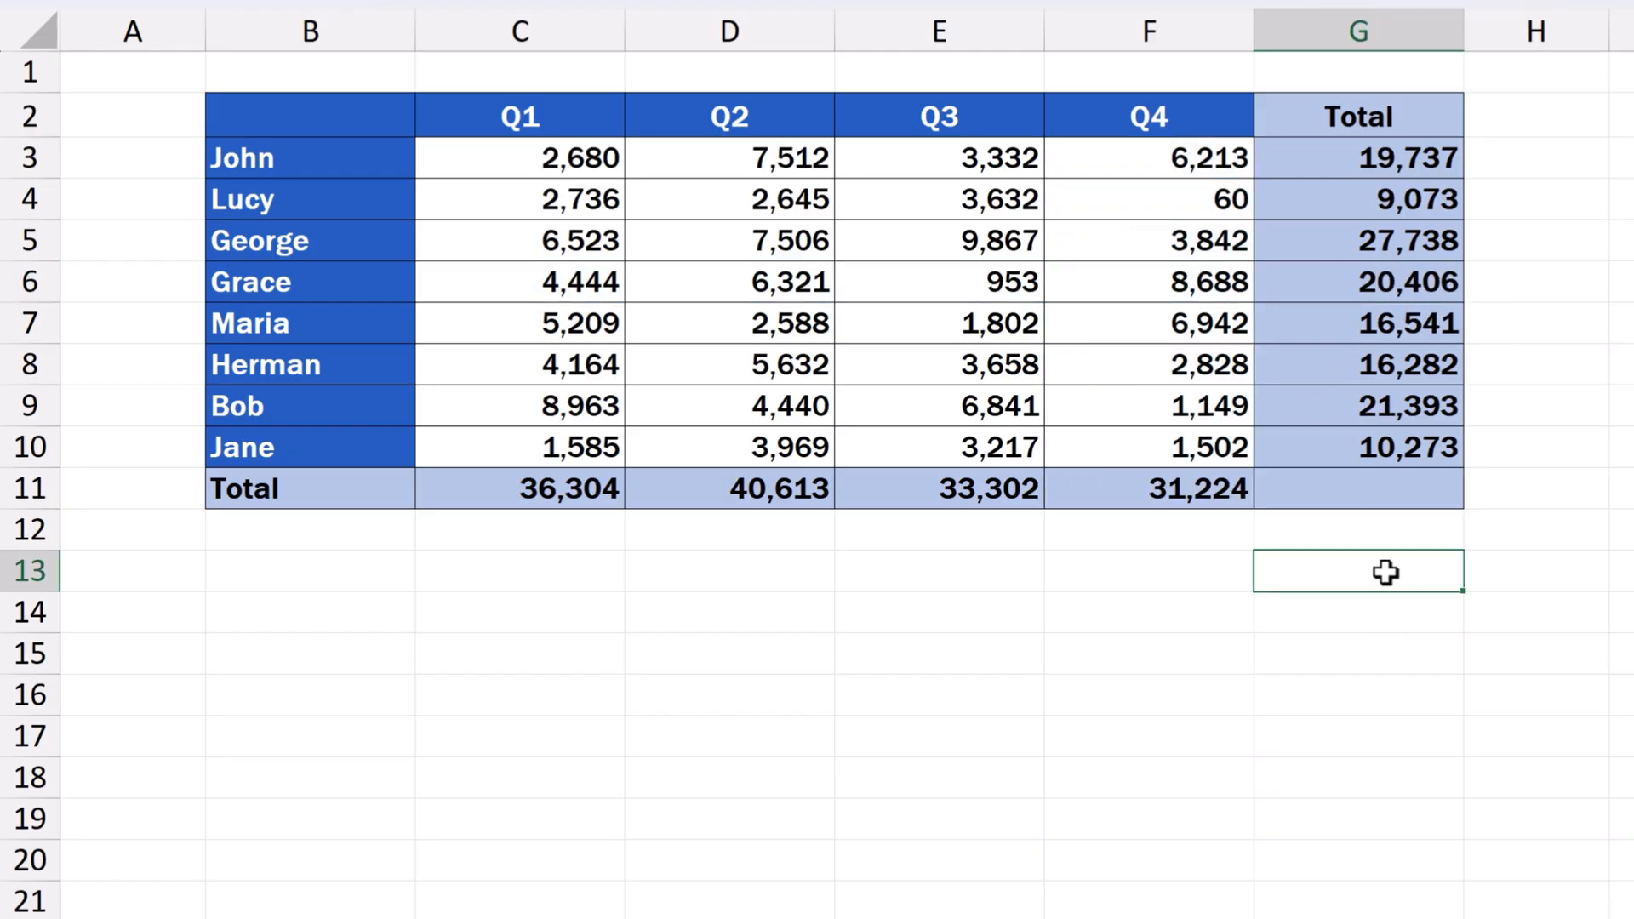